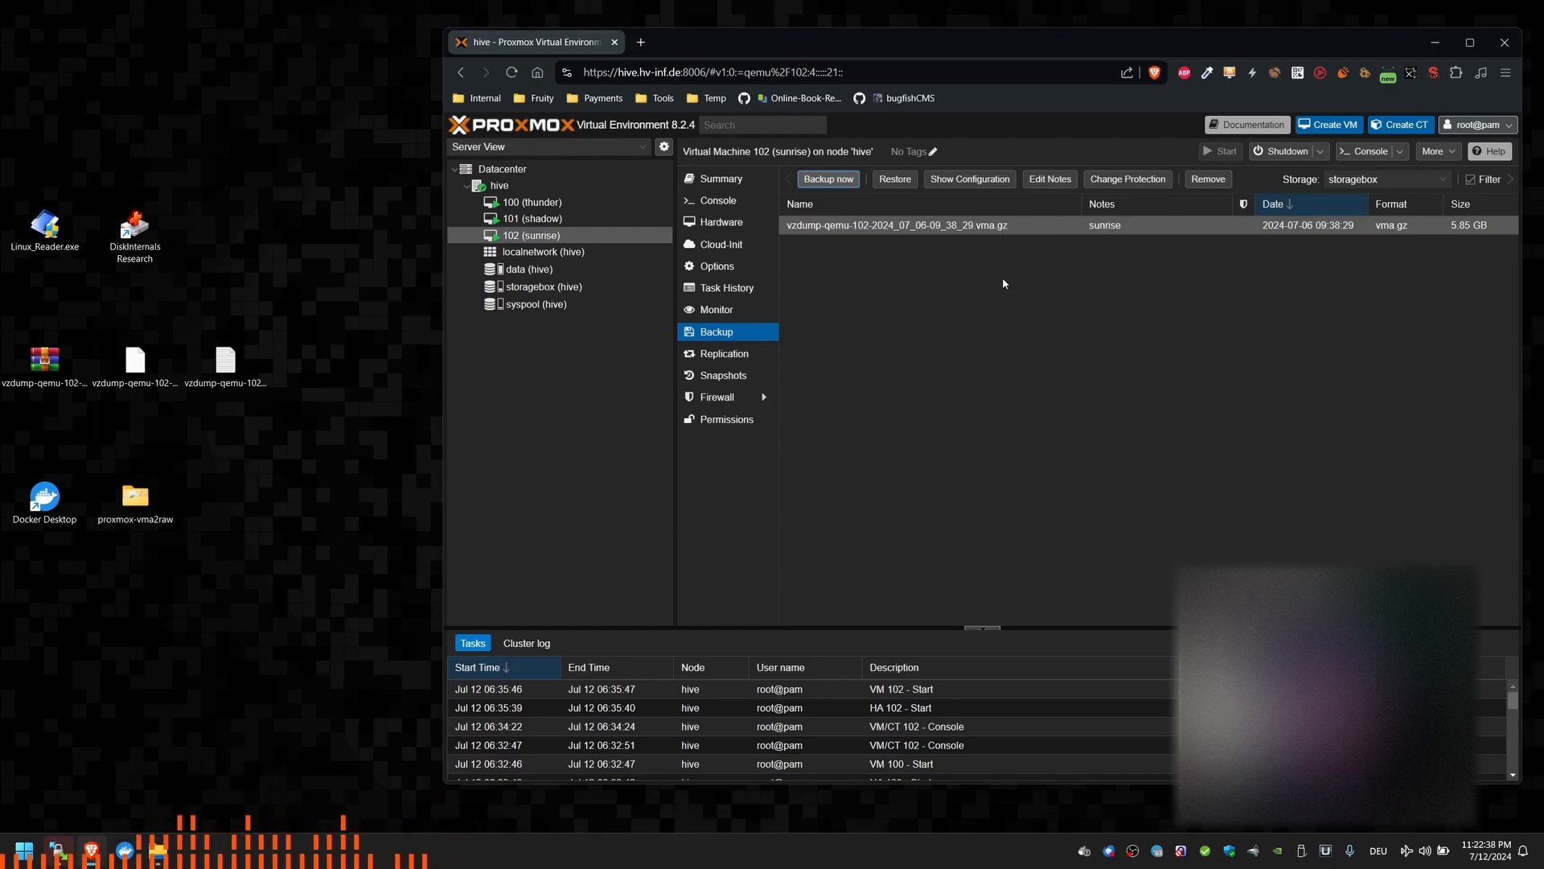
{"action": "mouse_move", "coordinate": [962, 266]}
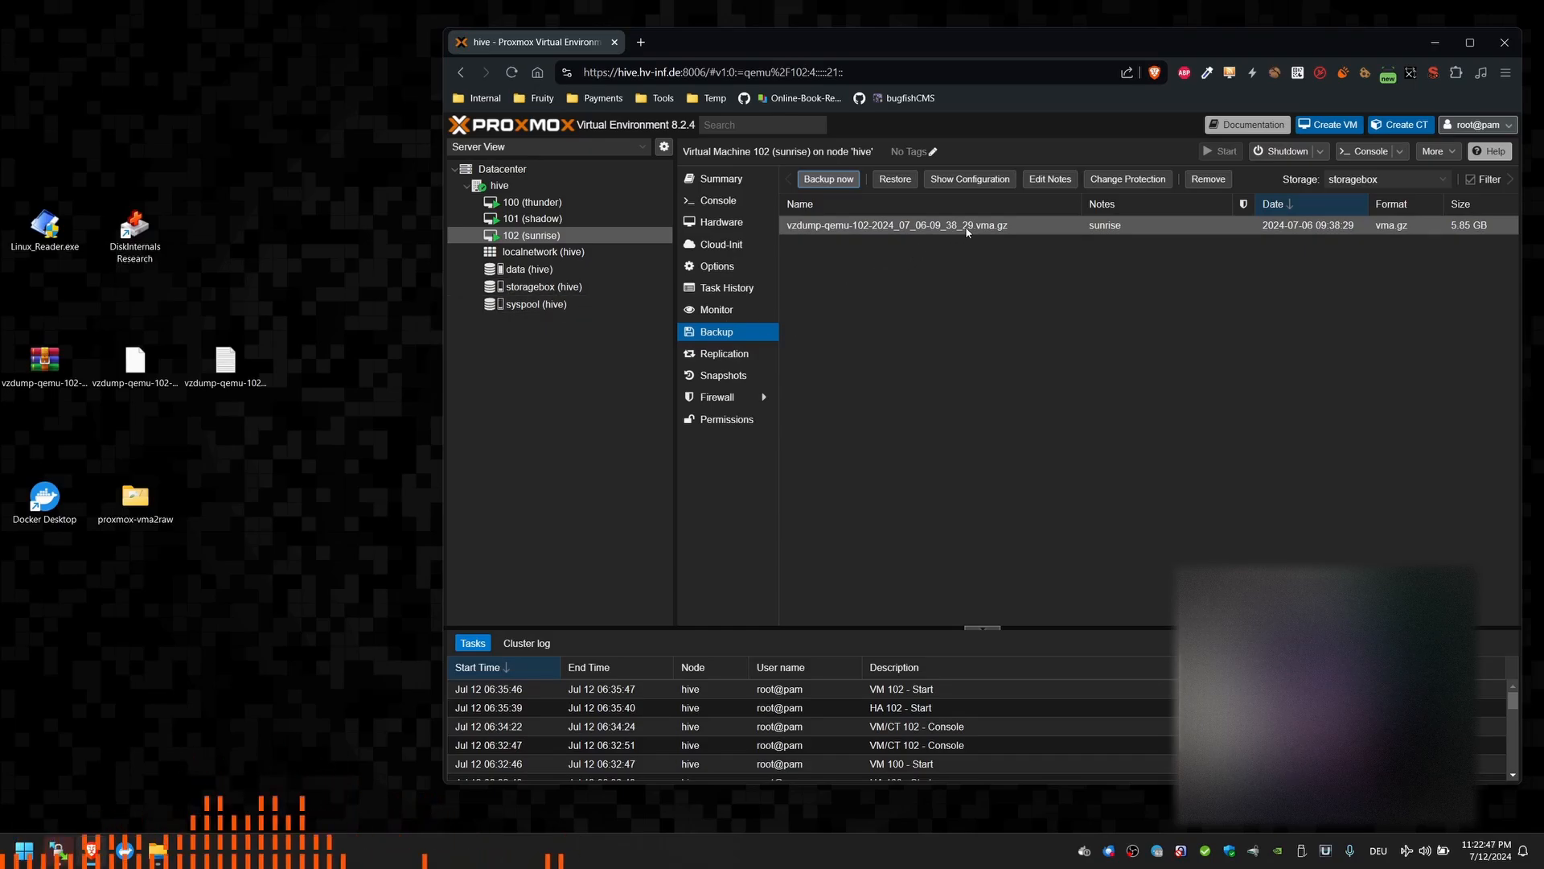
{"action": "mouse_move", "coordinate": [1009, 245]}
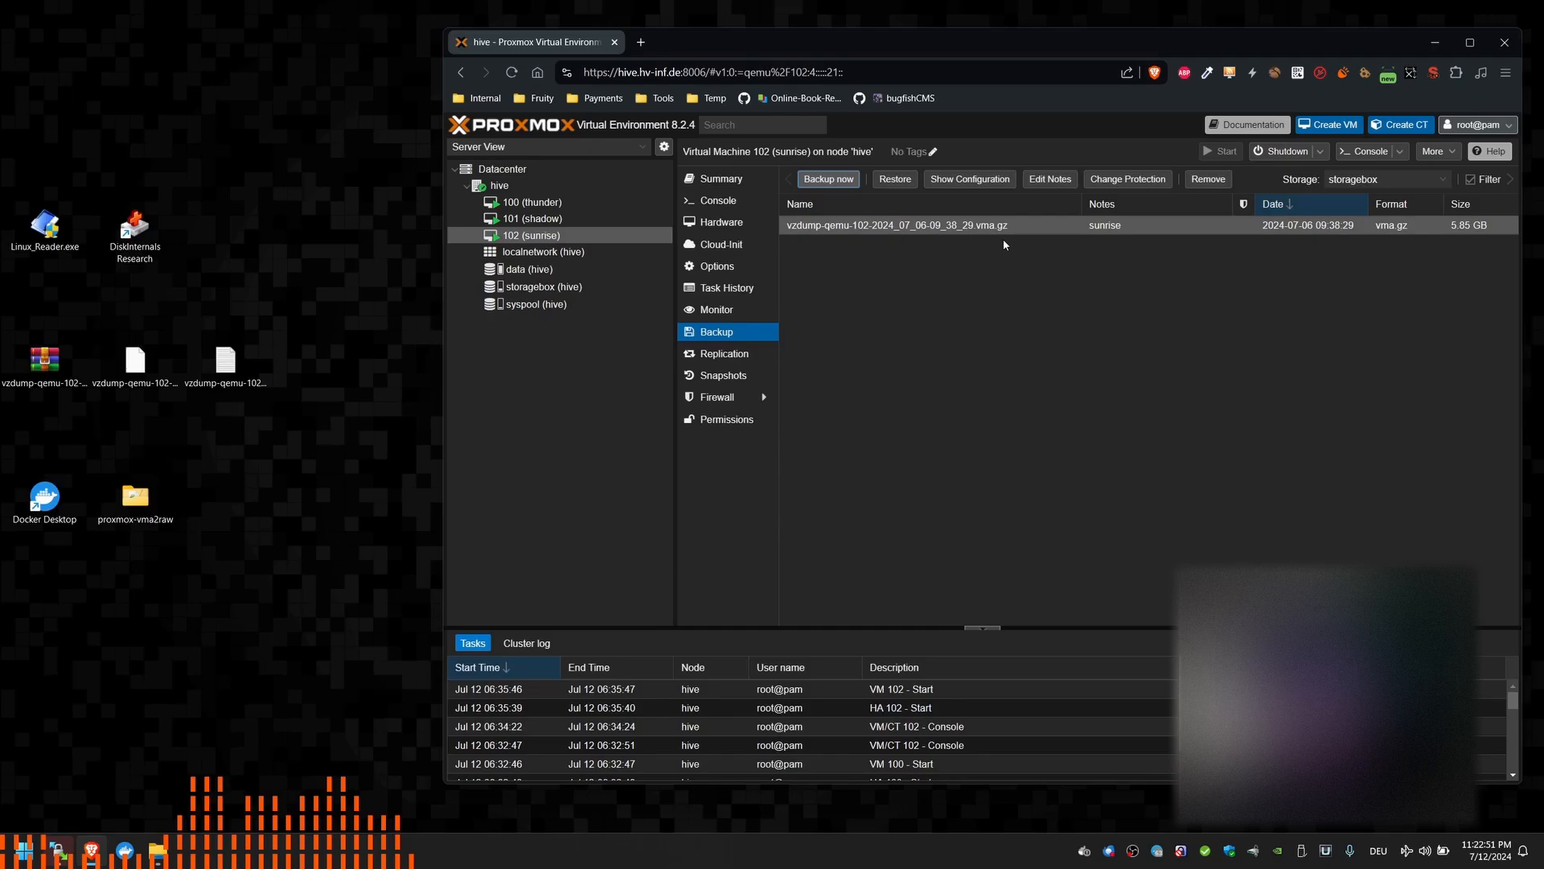
{"action": "mouse_move", "coordinate": [985, 262]}
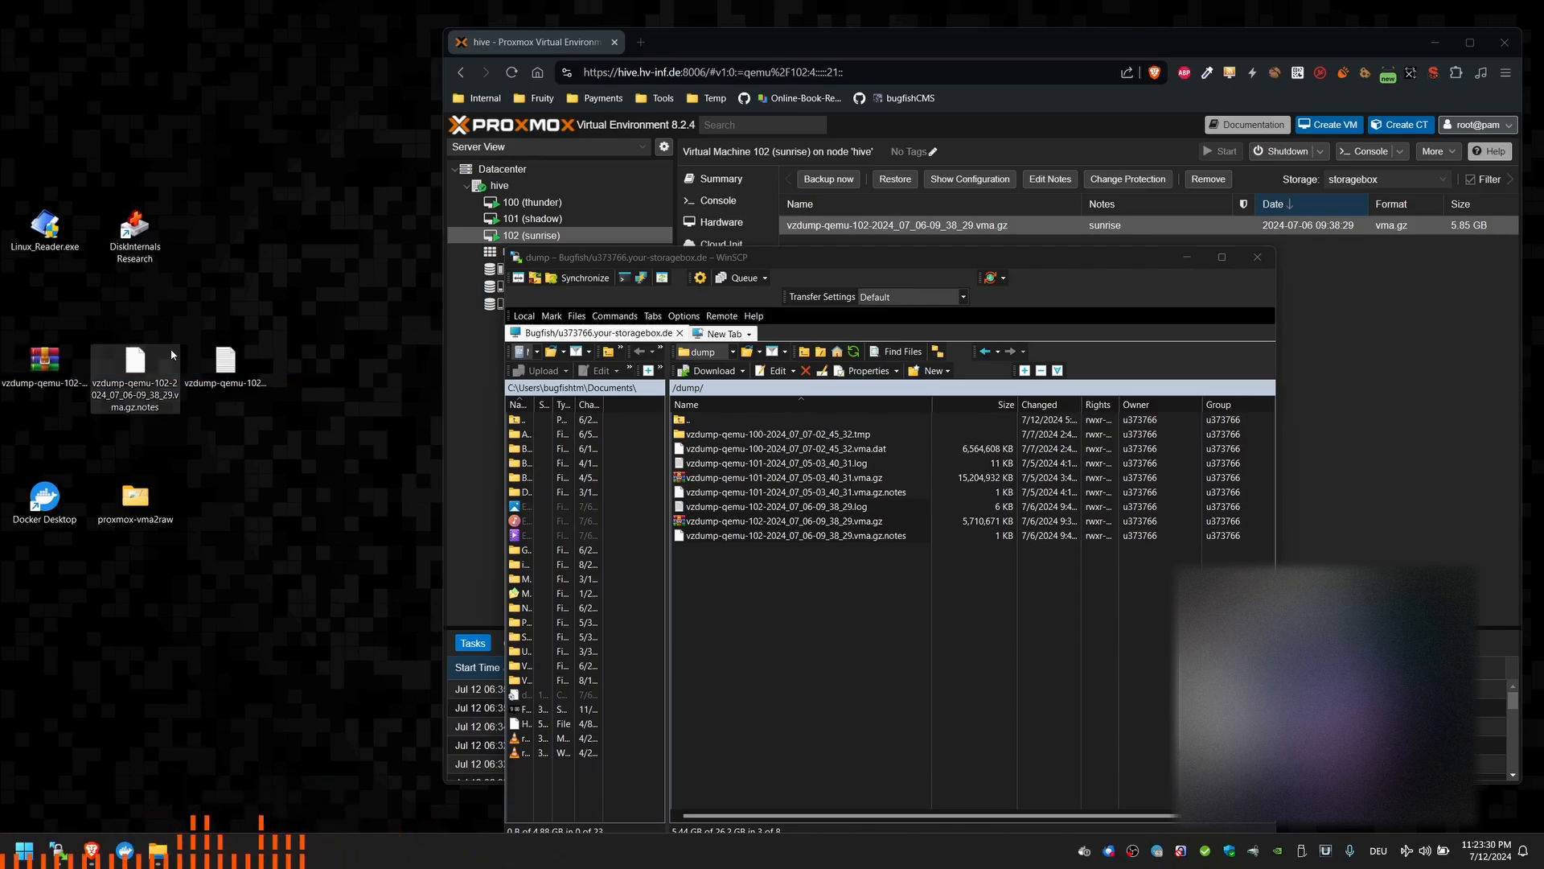
{"action": "mouse_move", "coordinate": [225, 359]}
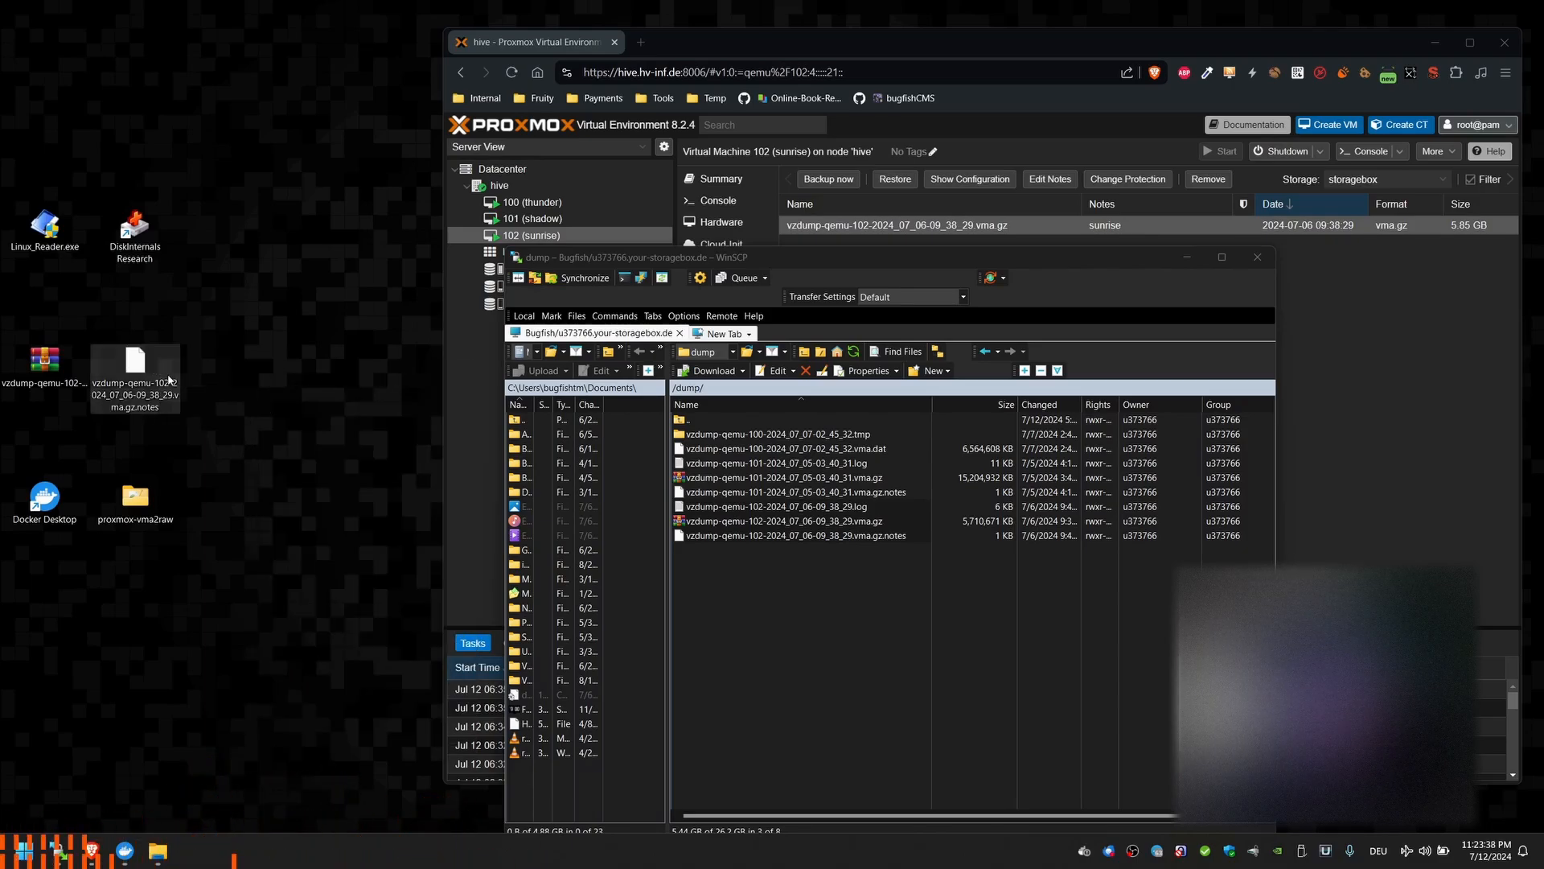
{"action": "mouse_move", "coordinate": [161, 376]}
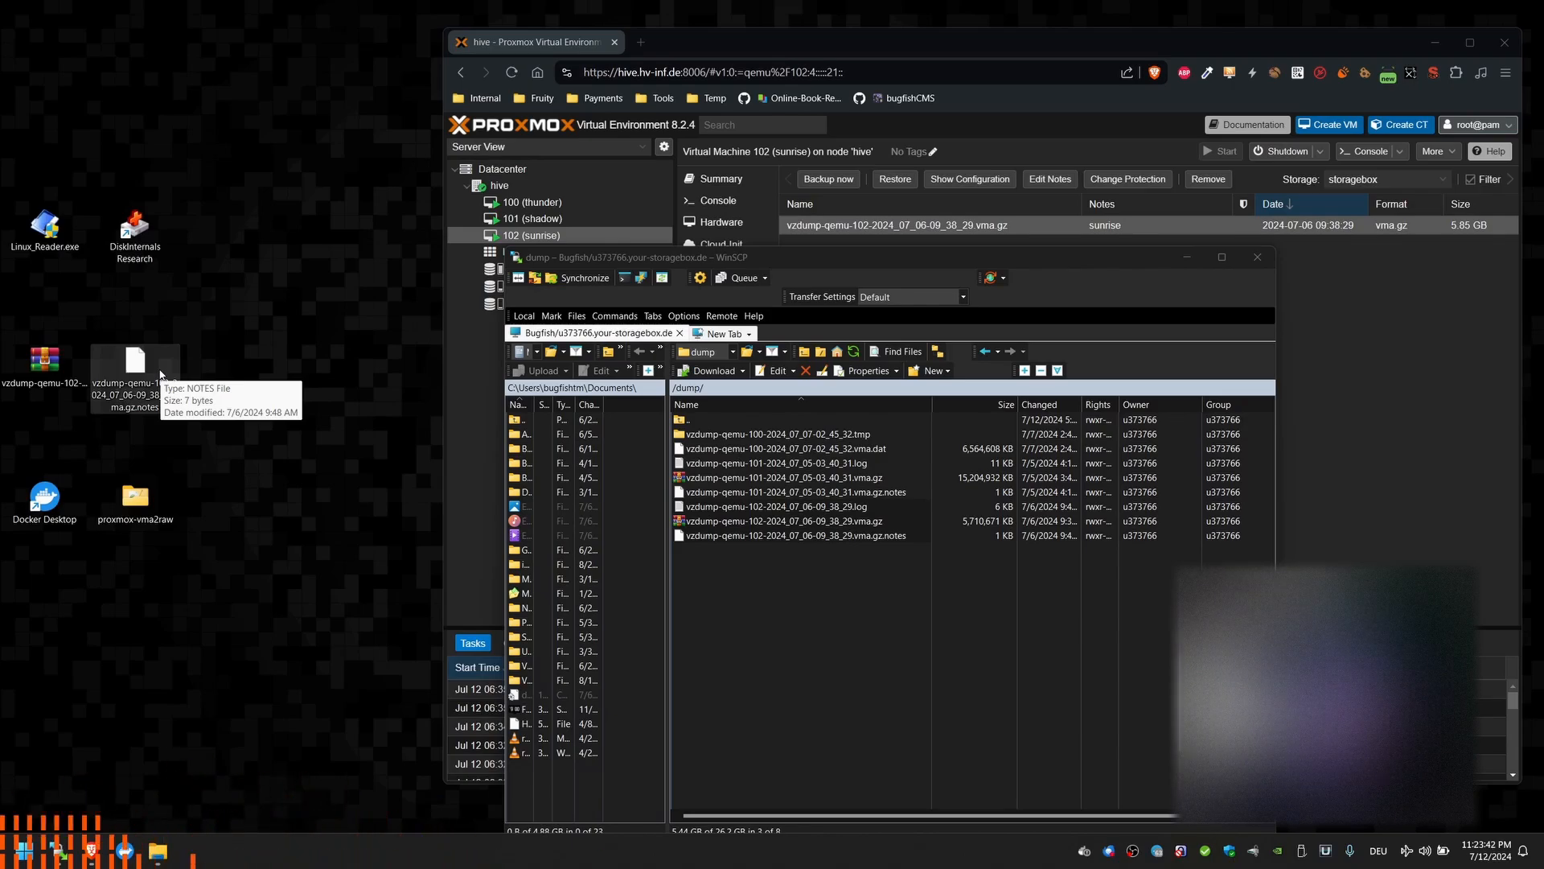
- Unpack the VM 102 vma.gz archive on the desktop into its own folder with WinRAR
{"action": "right_click", "coordinate": [135, 362]}
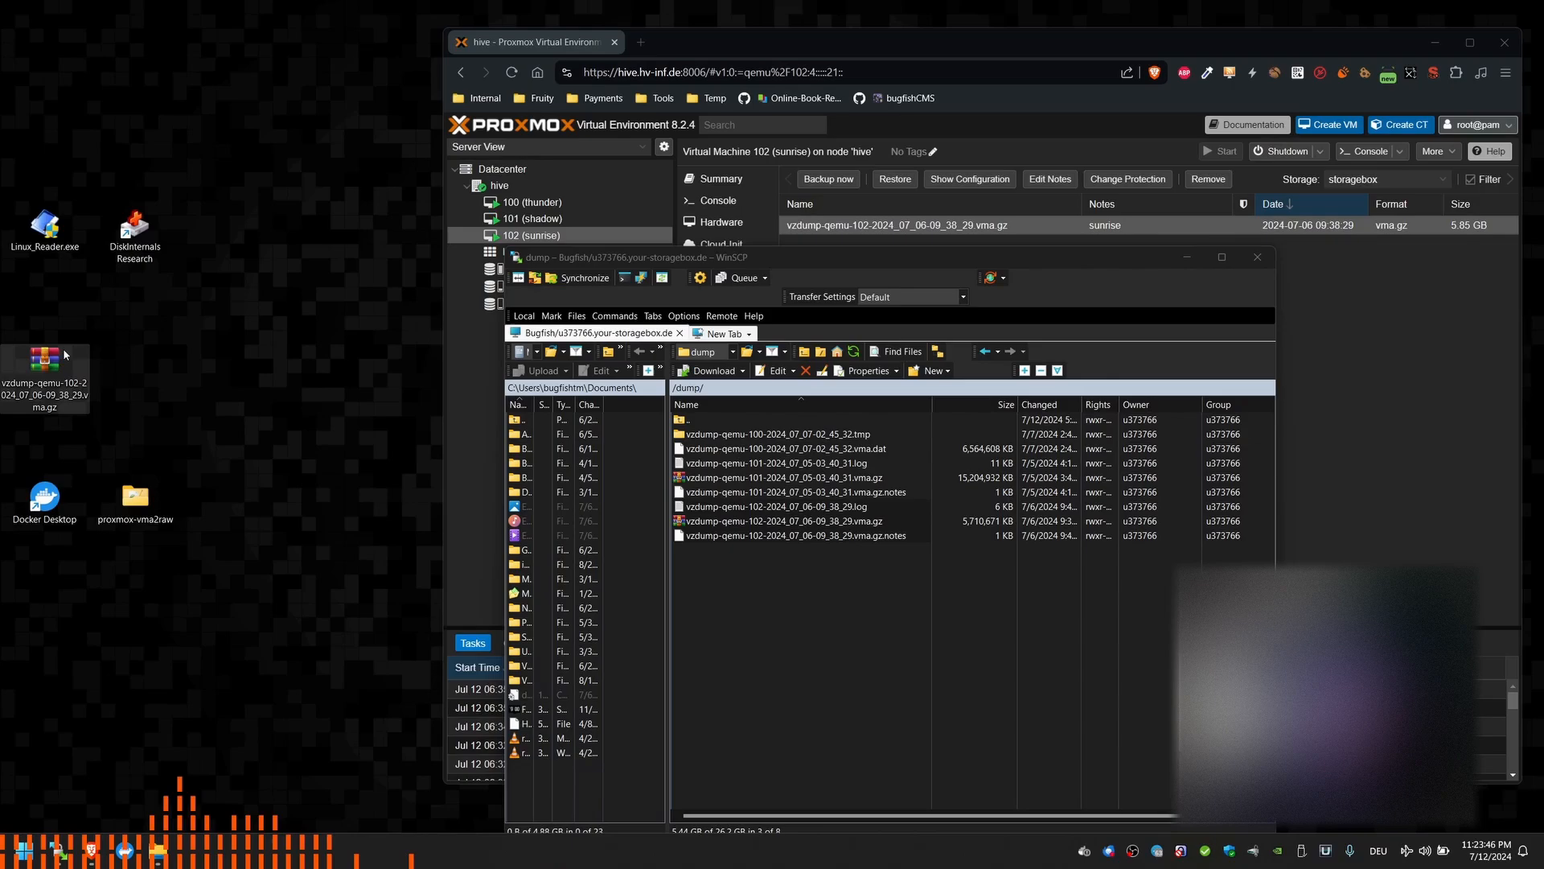
{"action": "mouse_move", "coordinate": [45, 357]}
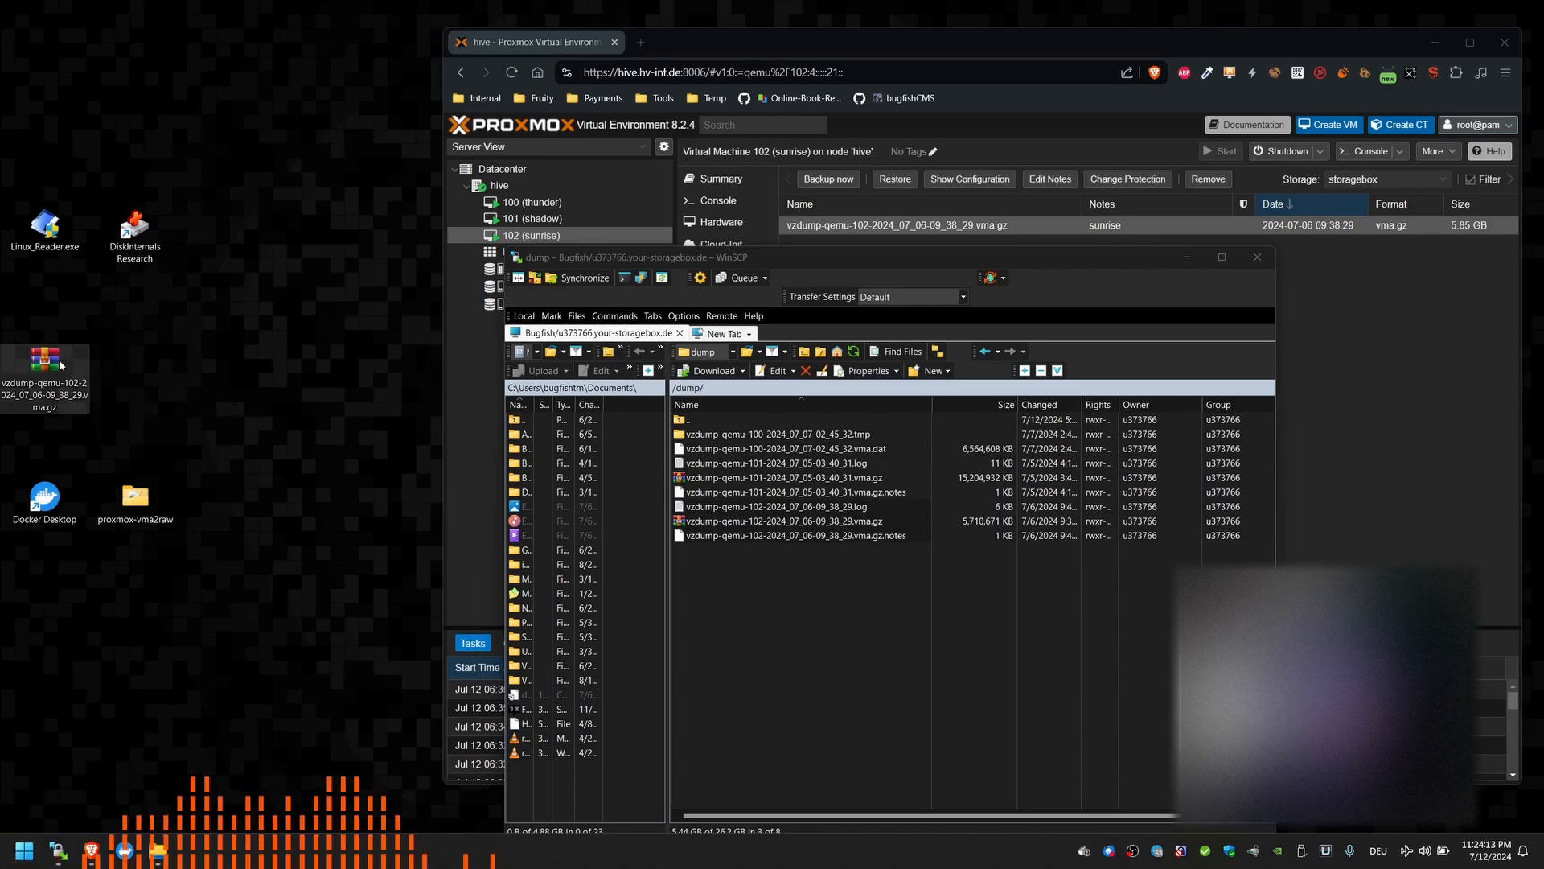
{"action": "right_click", "coordinate": [45, 359]}
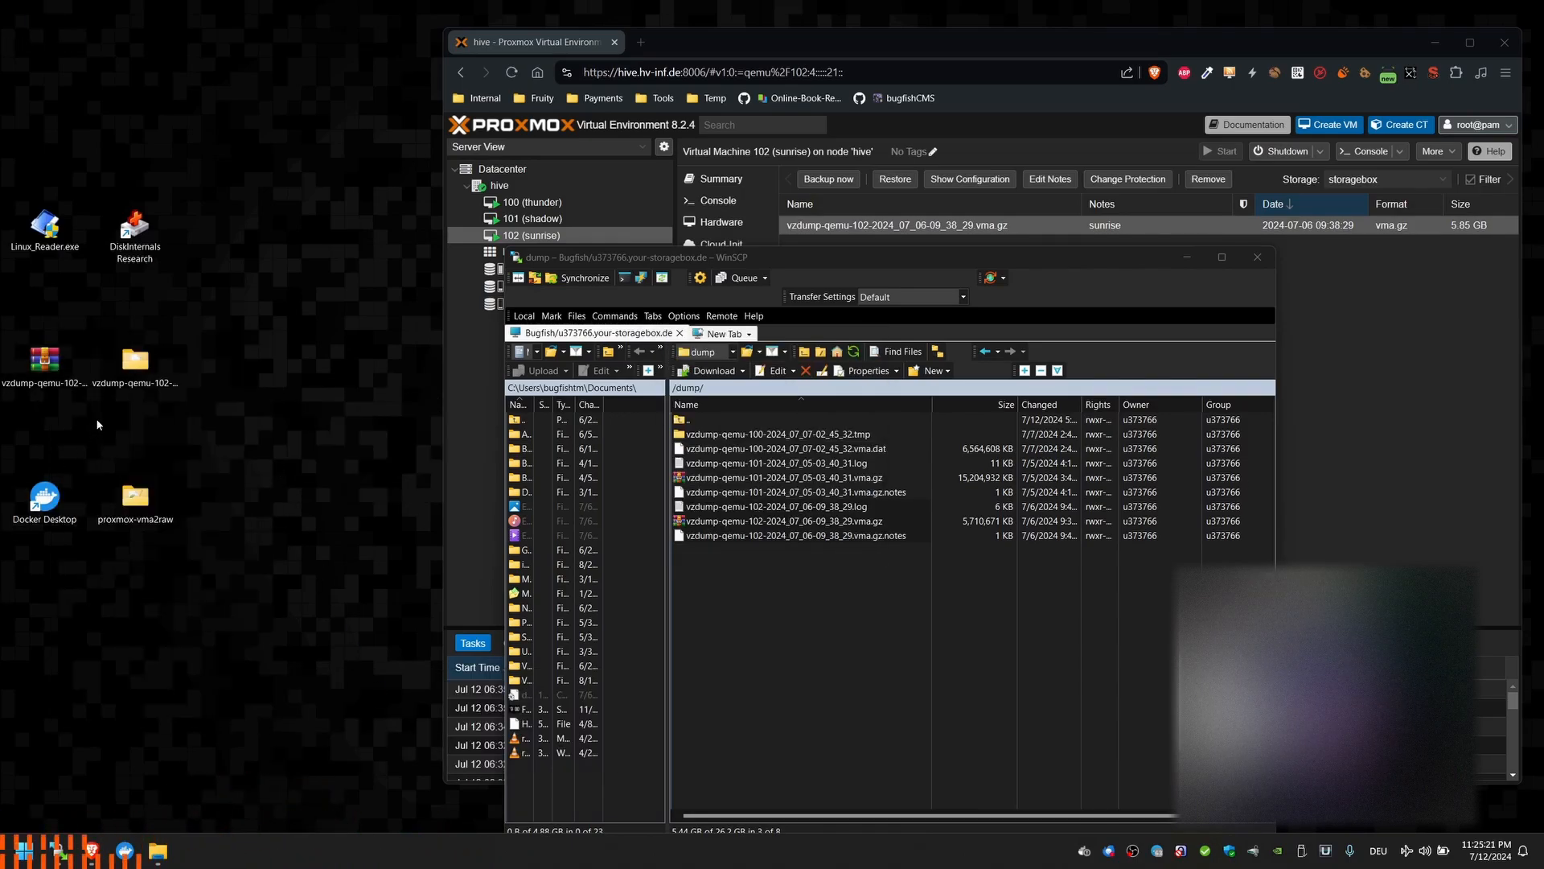
- Place the extracted x.vma on the desktop and browse into the proxmox-vma2raw project folder
{"action": "left_click", "coordinate": [133, 359]}
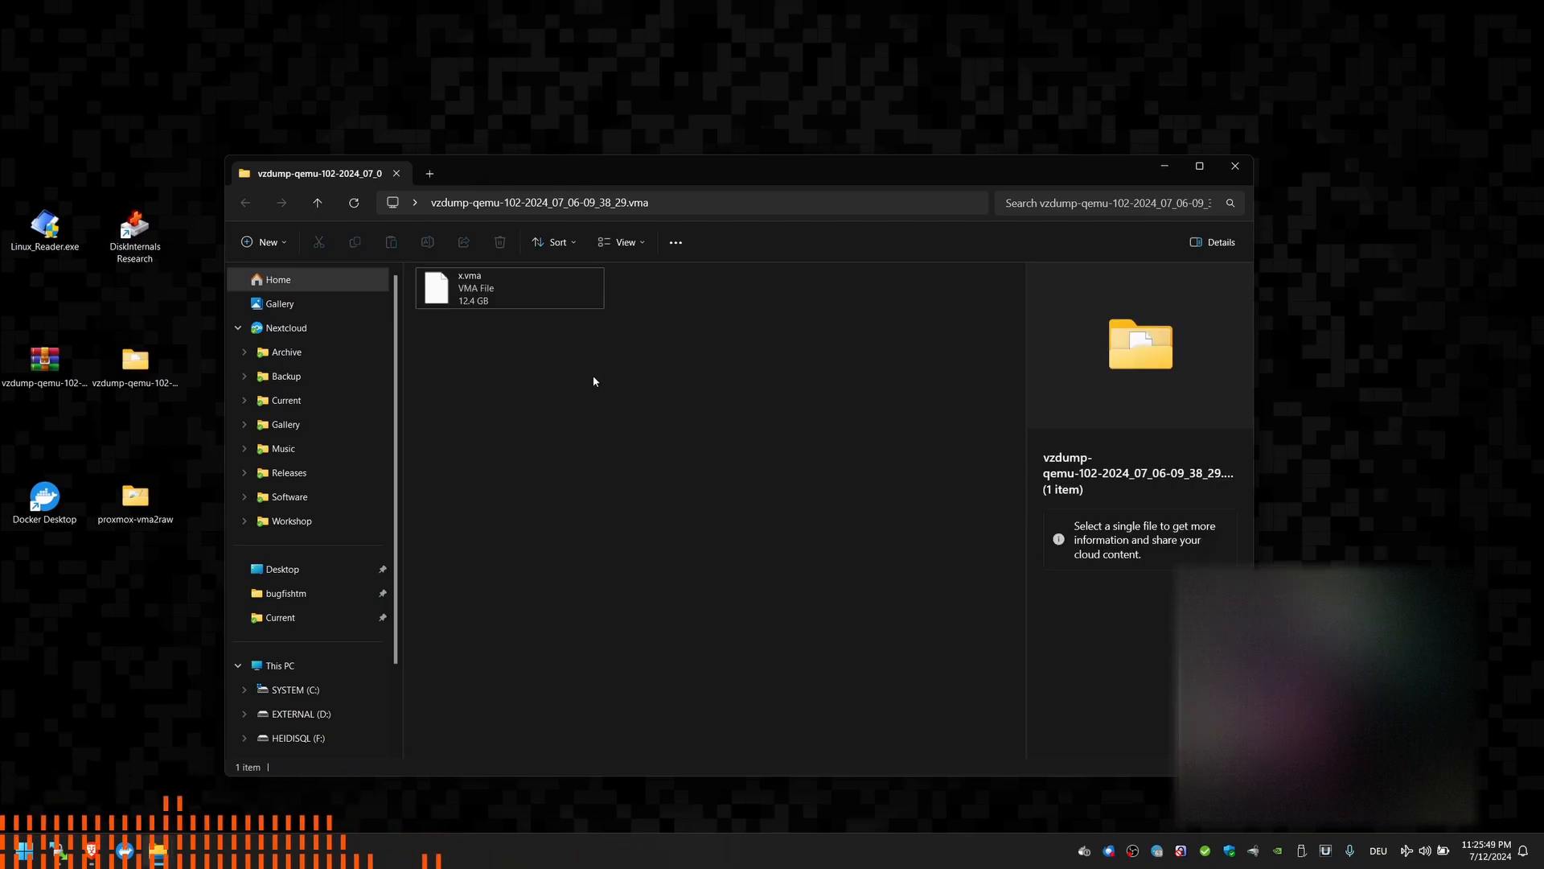
{"action": "left_click", "coordinate": [508, 287]}
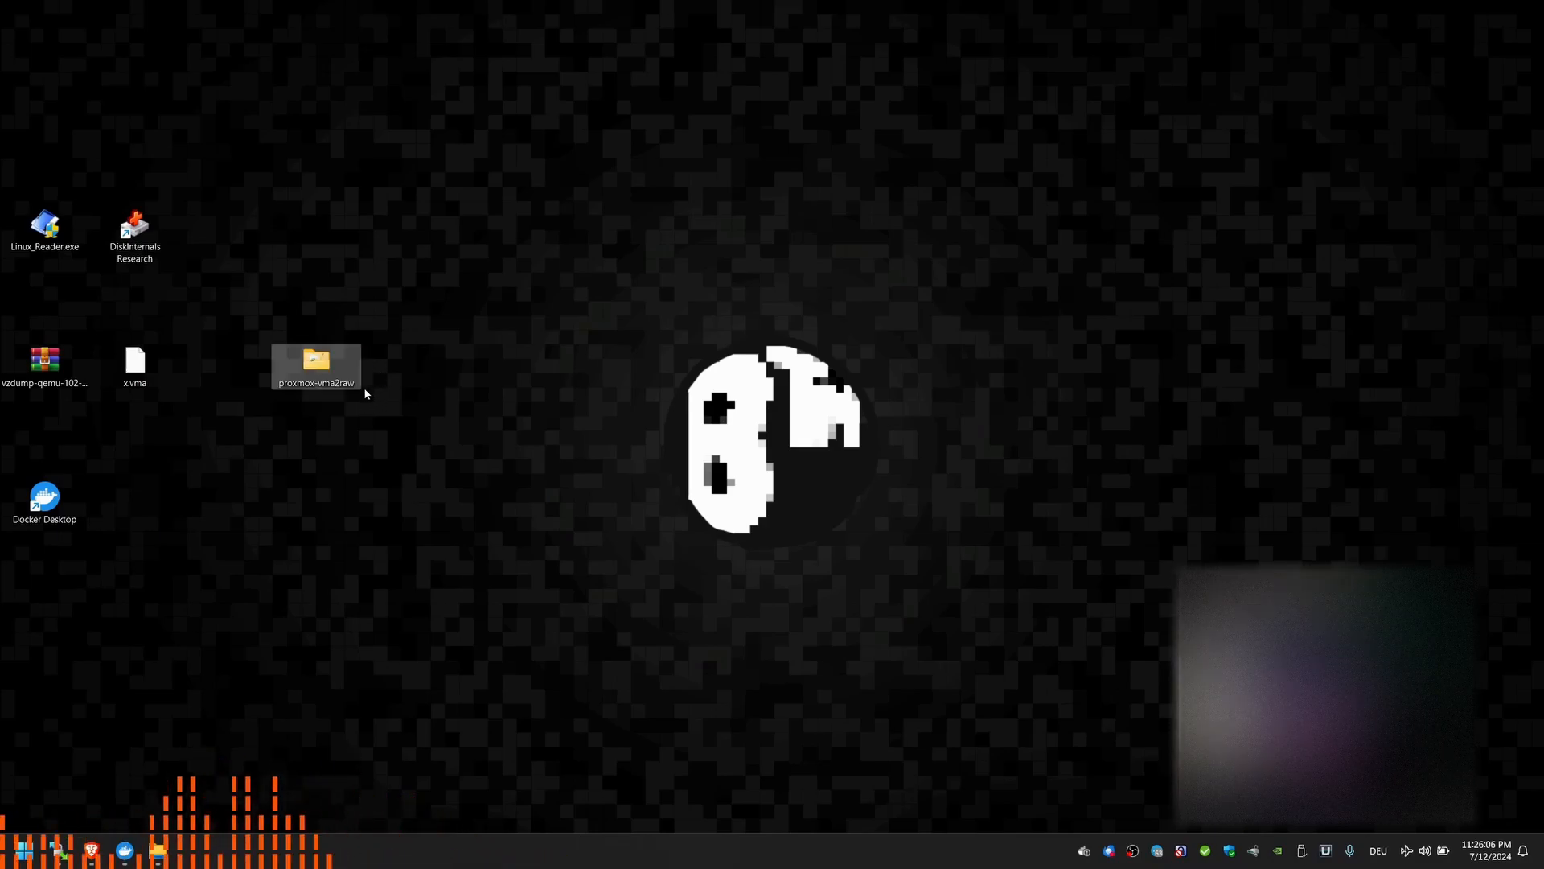
{"action": "mouse_move", "coordinate": [315, 367]}
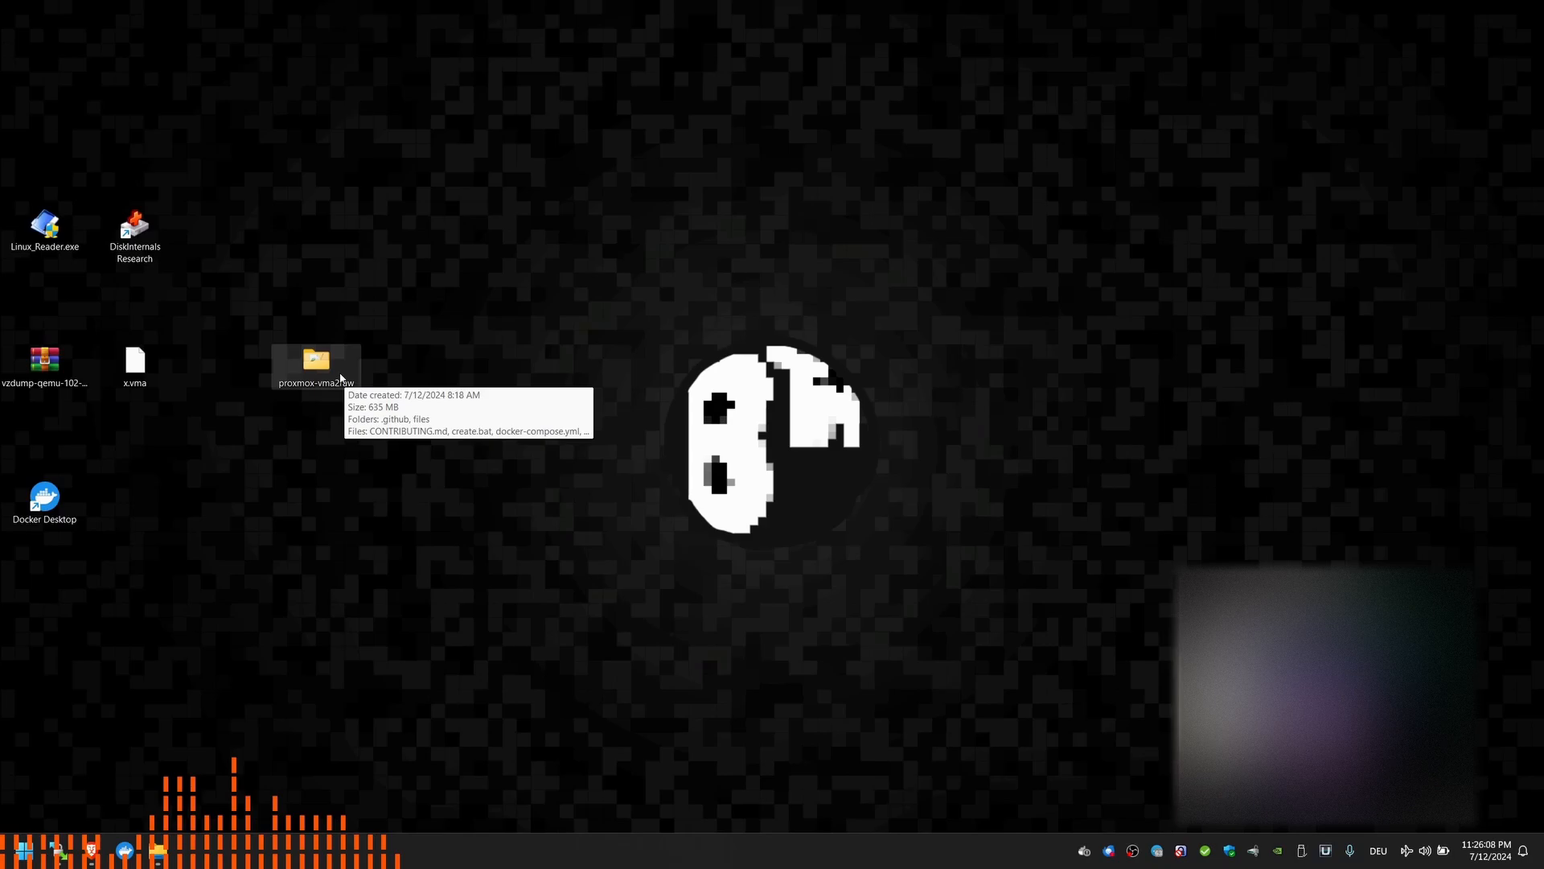
{"action": "double_click", "coordinate": [315, 359]}
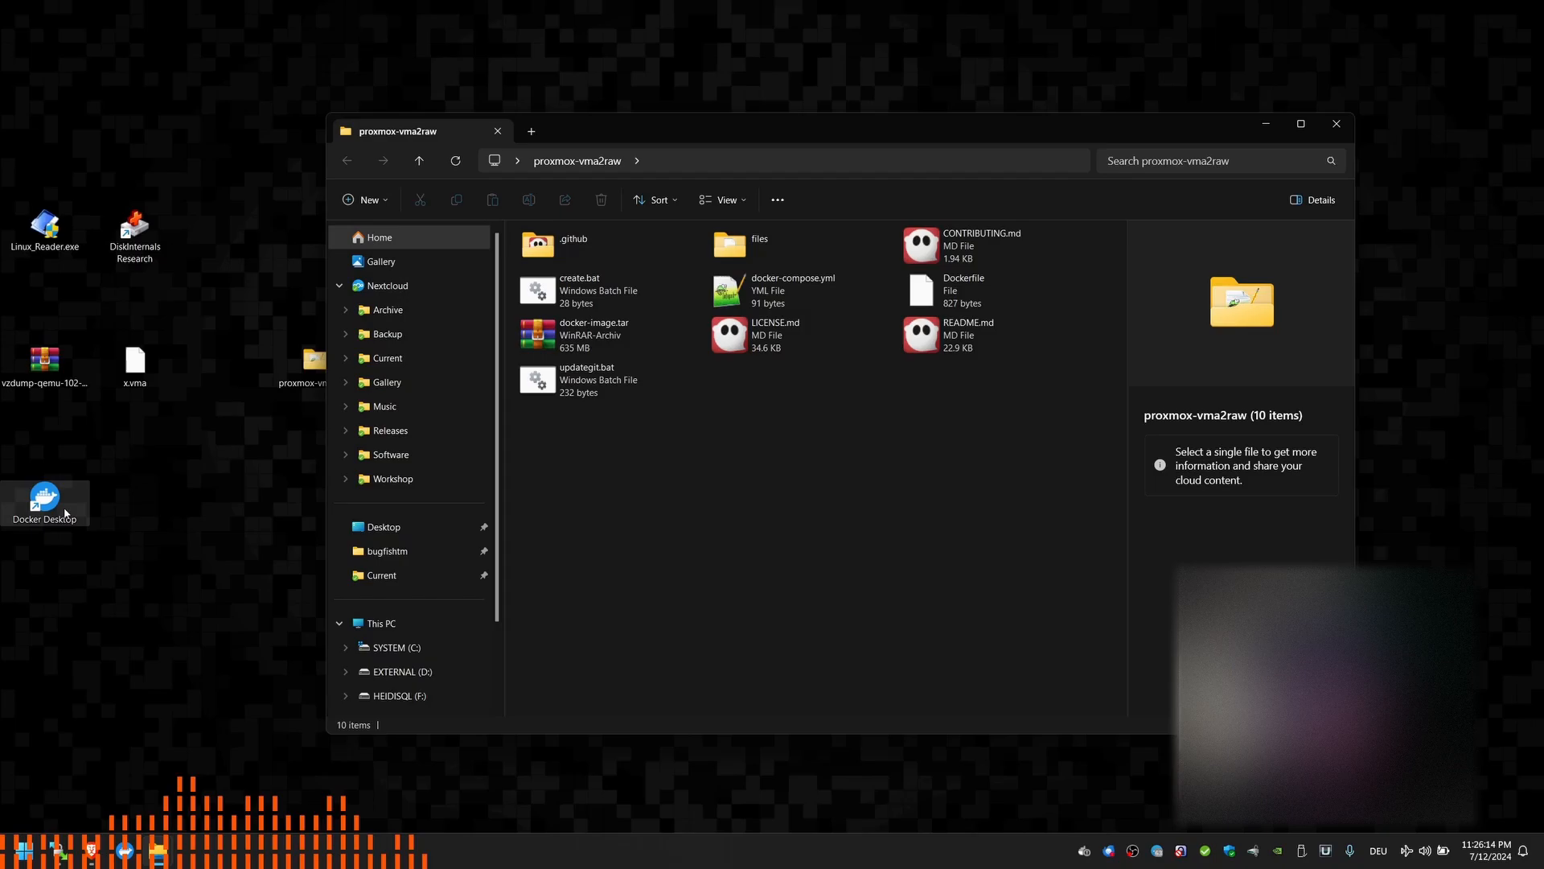
- Start Docker Desktop and select the project's files subfolder
{"action": "double_click", "coordinate": [46, 497]}
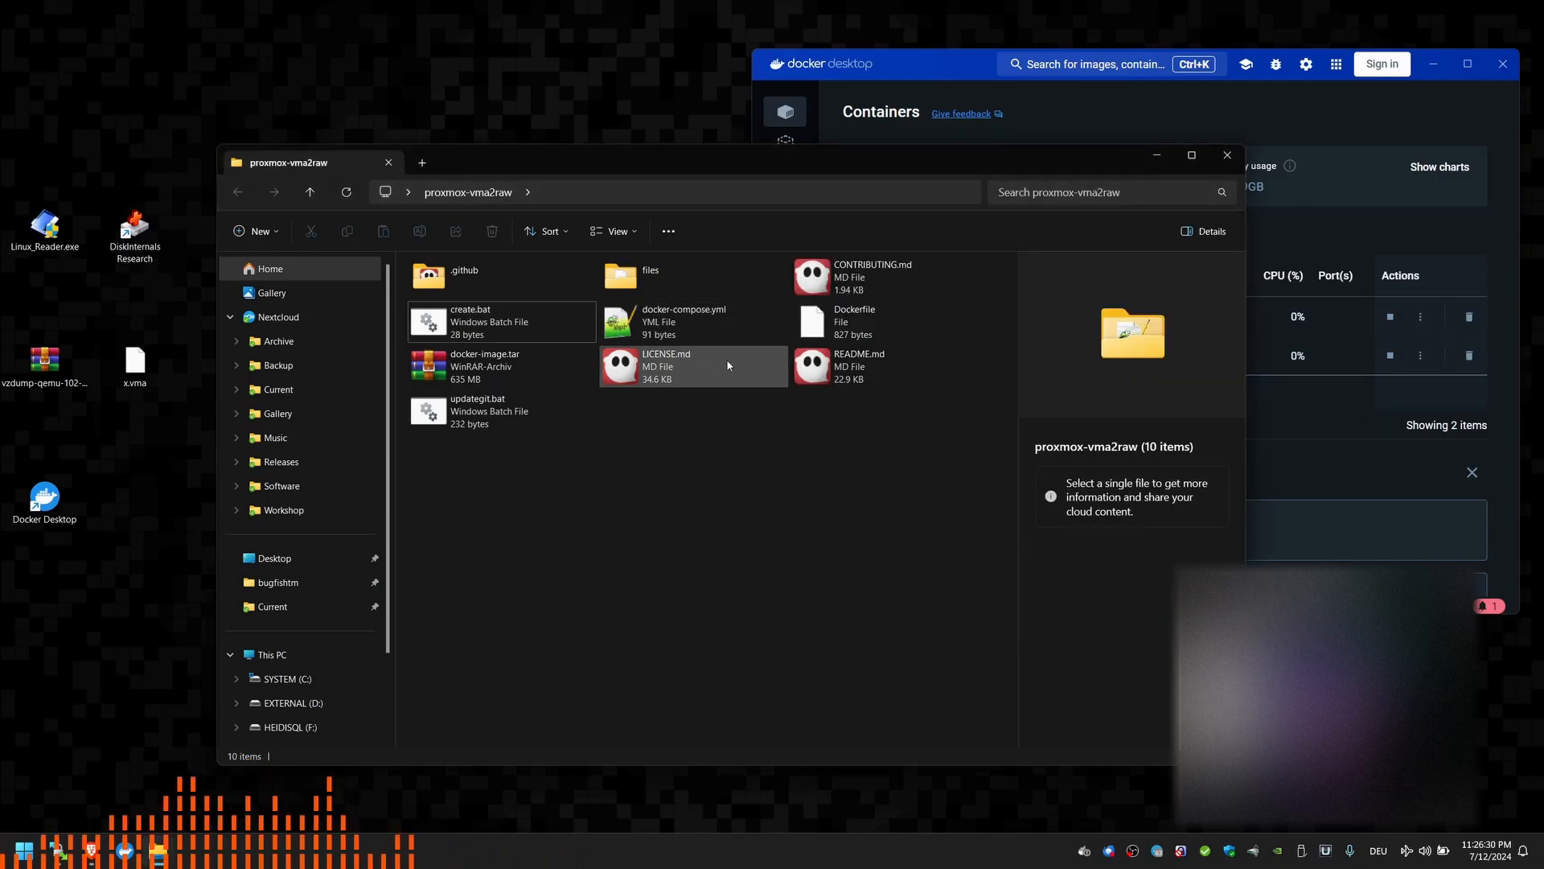
{"action": "mouse_move", "coordinate": [679, 275]}
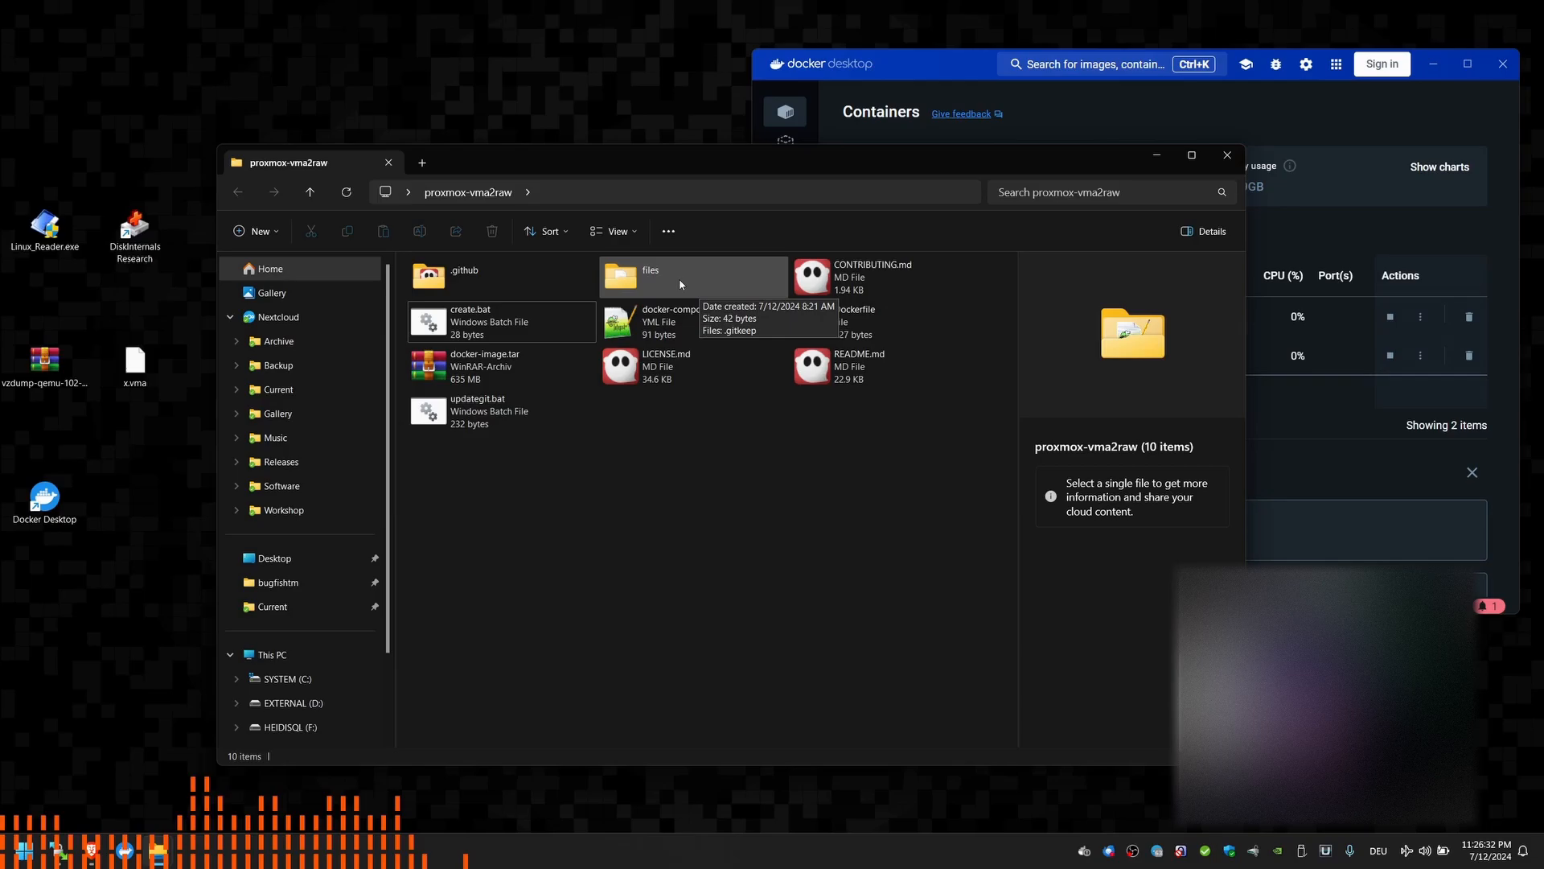
{"action": "left_click", "coordinate": [650, 276]}
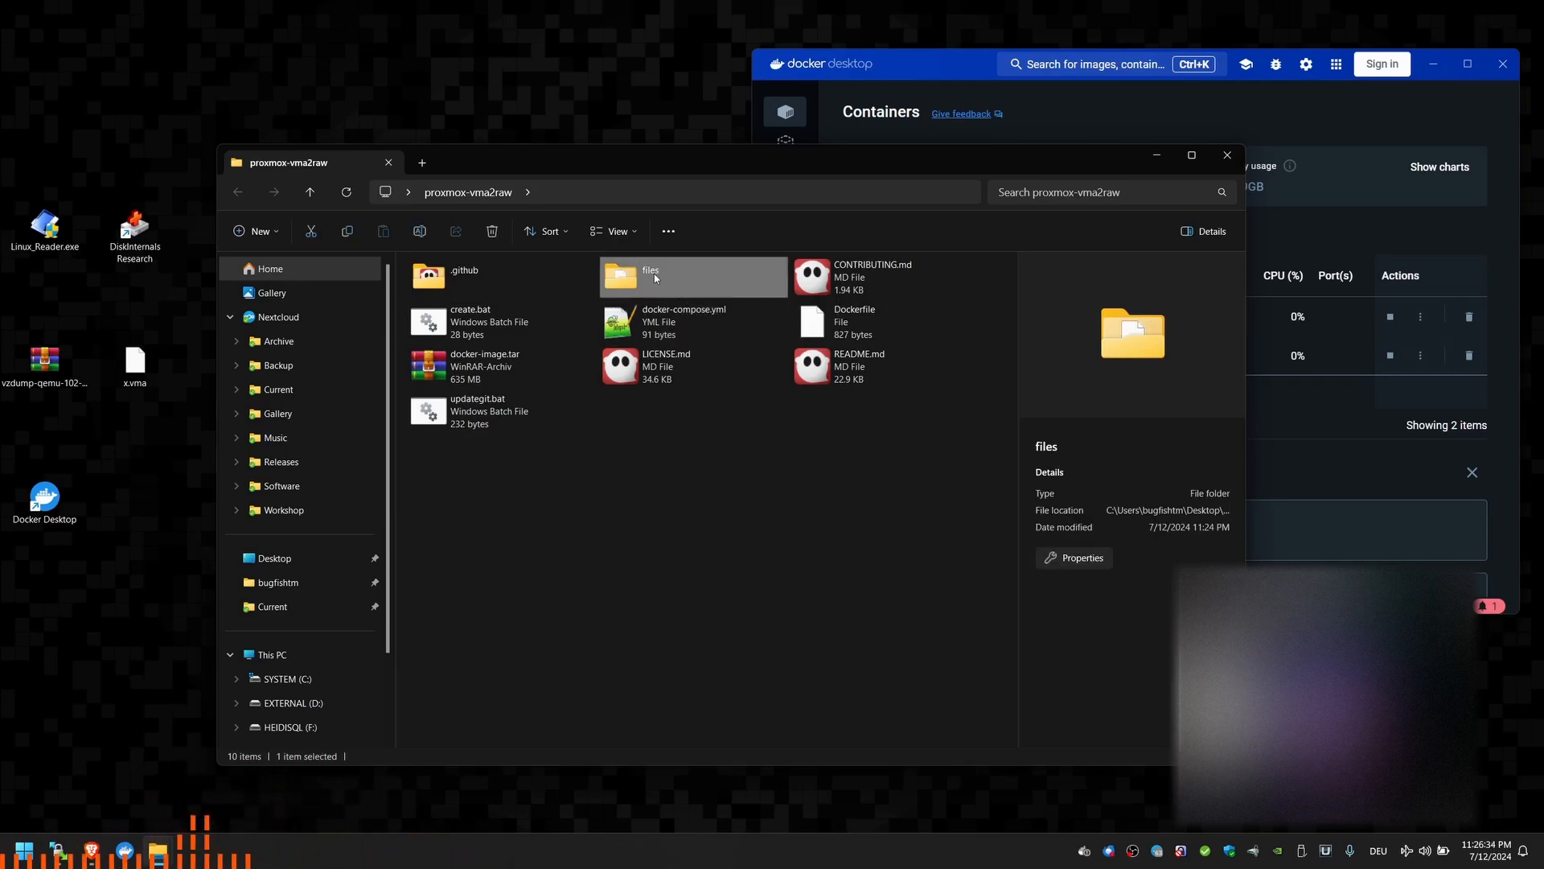
- In the running container's Exec shell, start bash and list the /opt/files folder holding x.vma
{"action": "double_click", "coordinate": [651, 275]}
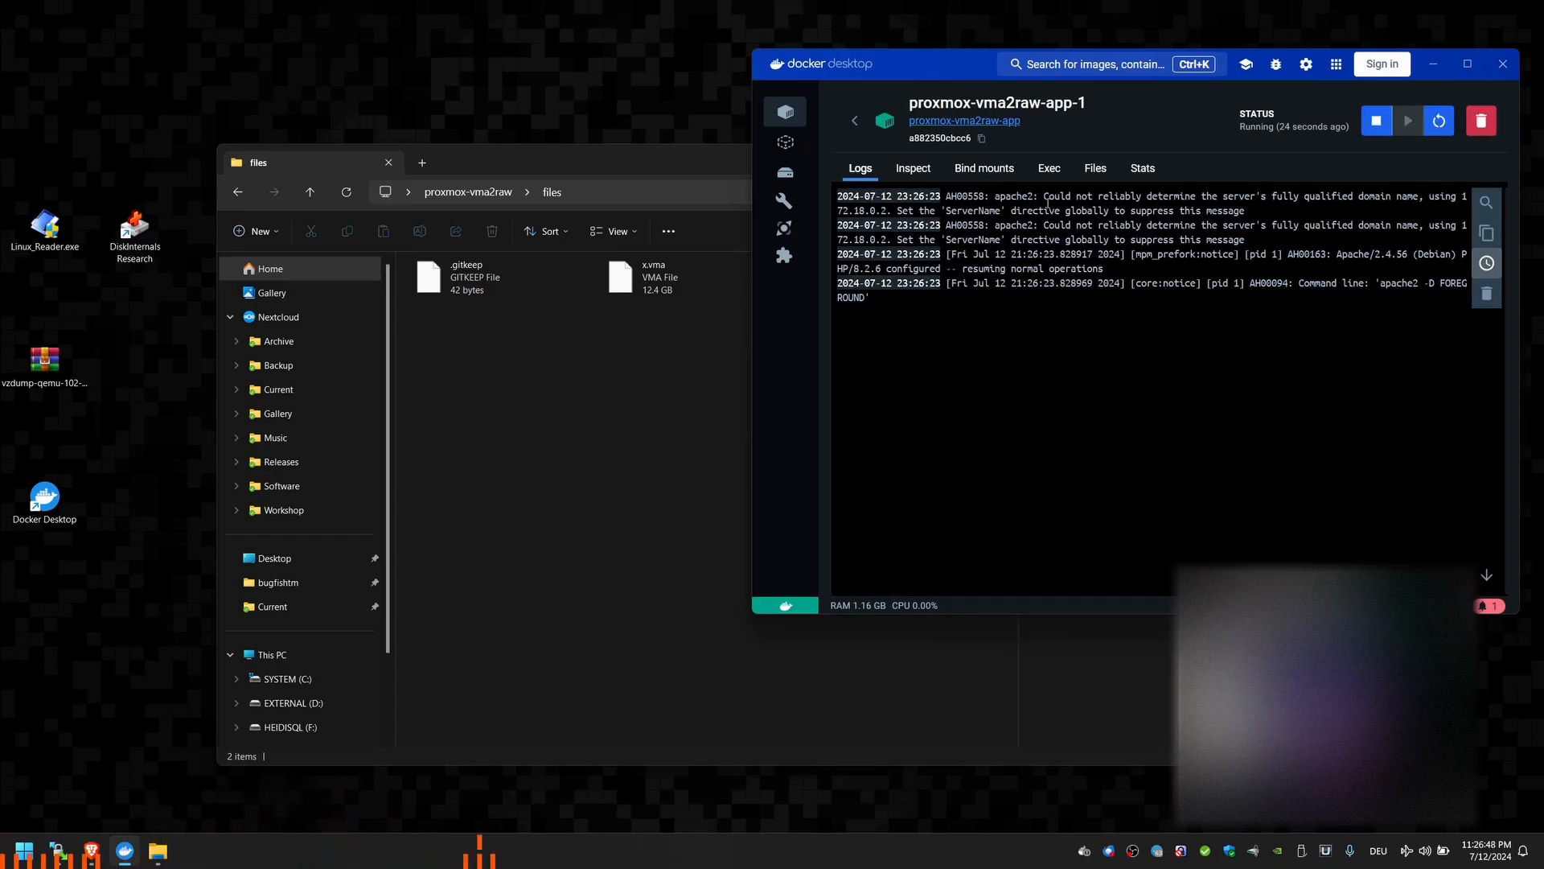
{"action": "left_click", "coordinate": [1047, 168]}
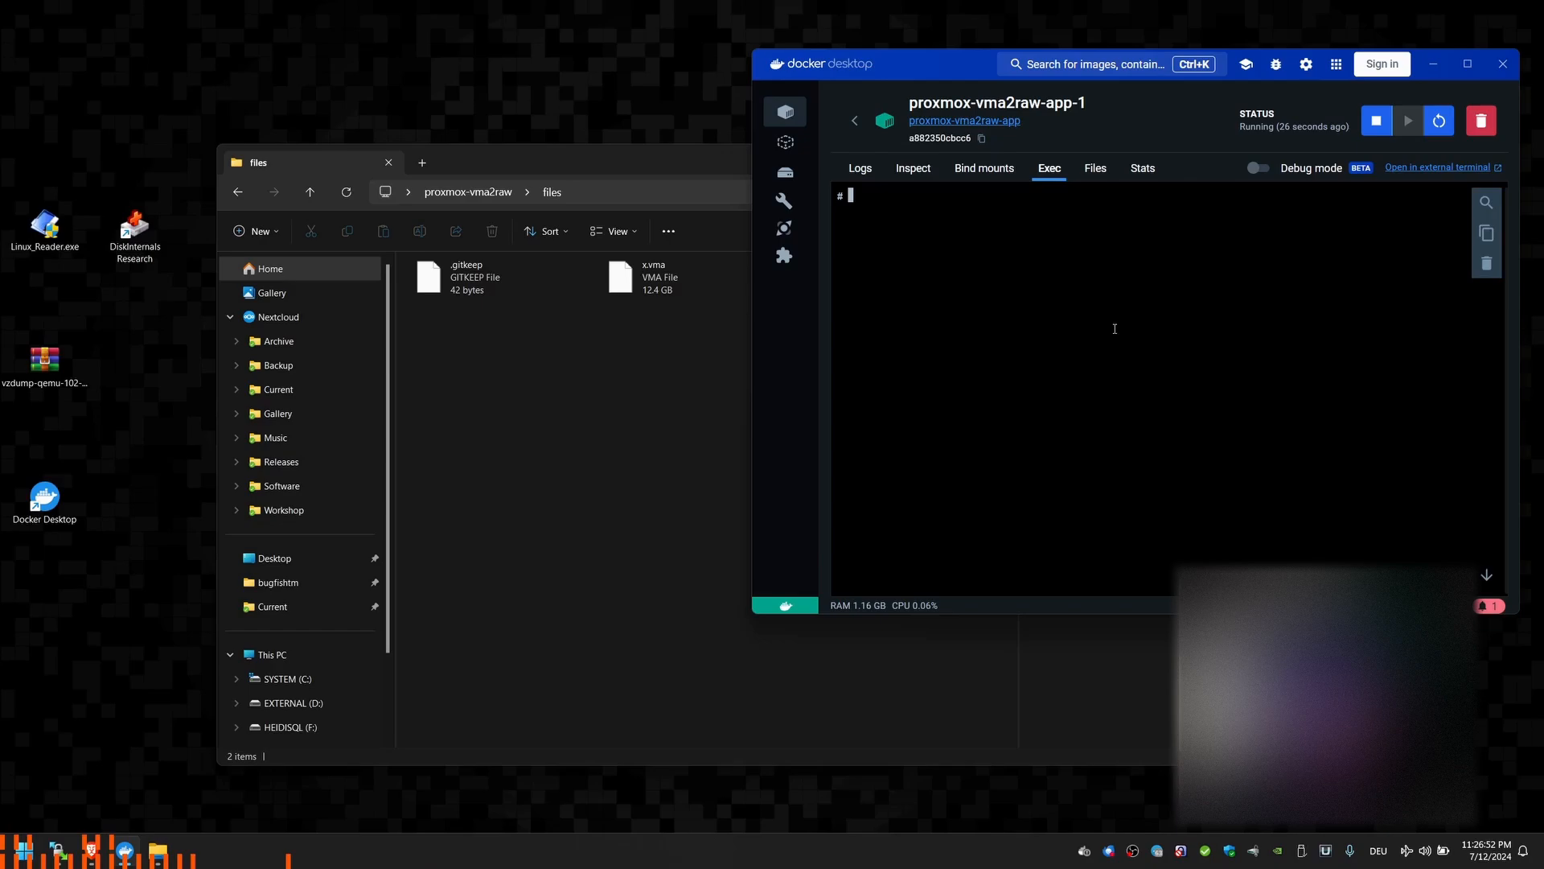
{"action": "type", "text": "bash"}
{"action": "type", "text": "cd files"}
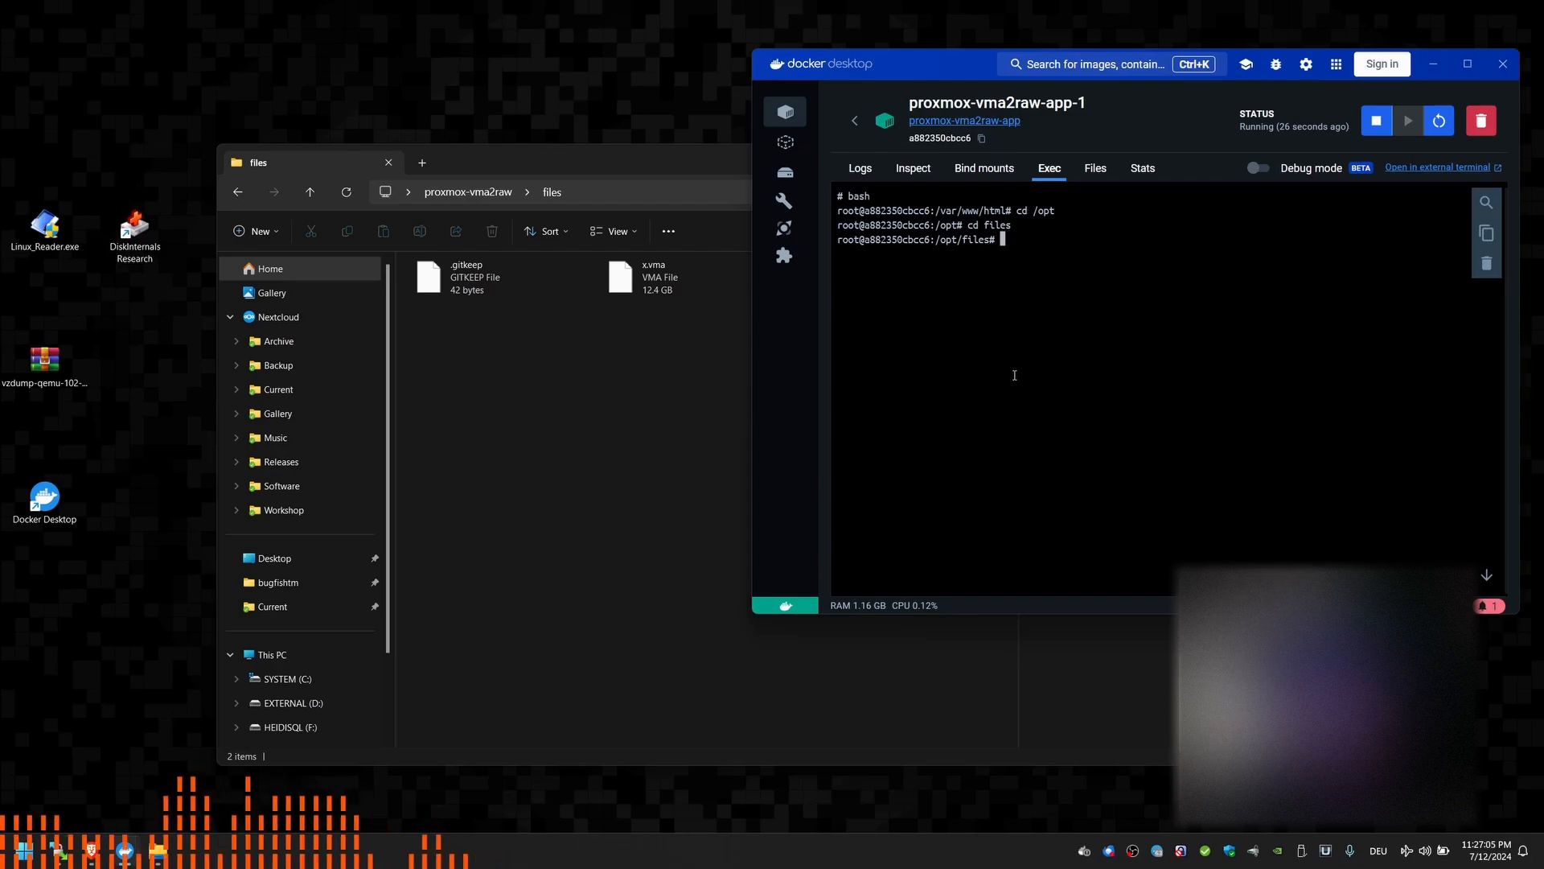
{"action": "type", "text": "dir"}
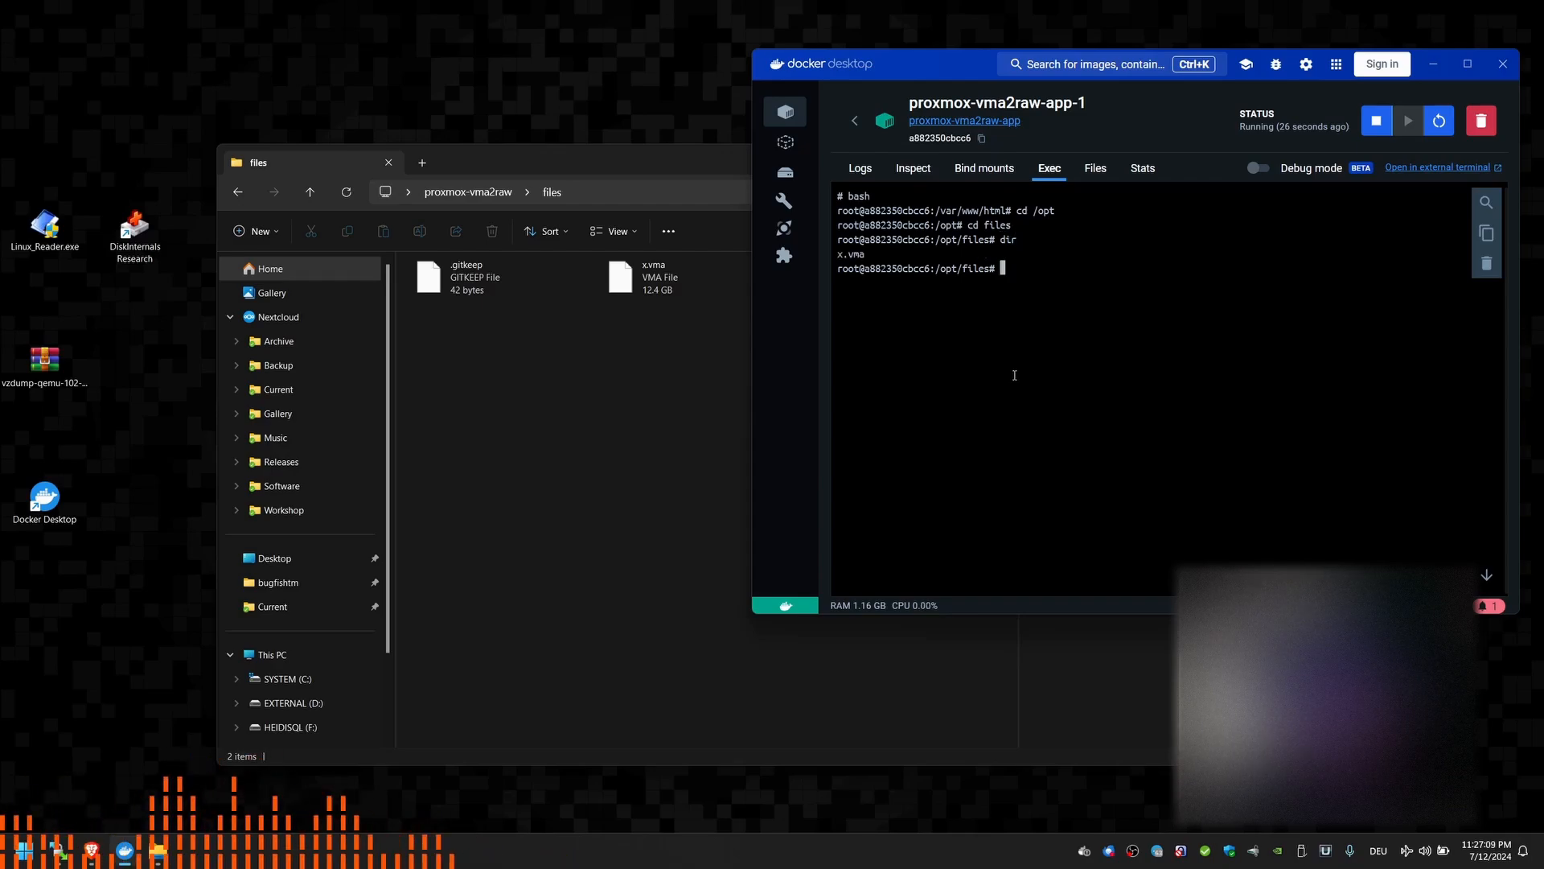
- Run vma extract ./x.vma ./ to unpack the backup into an x folder
{"action": "type", "text": "vma"}
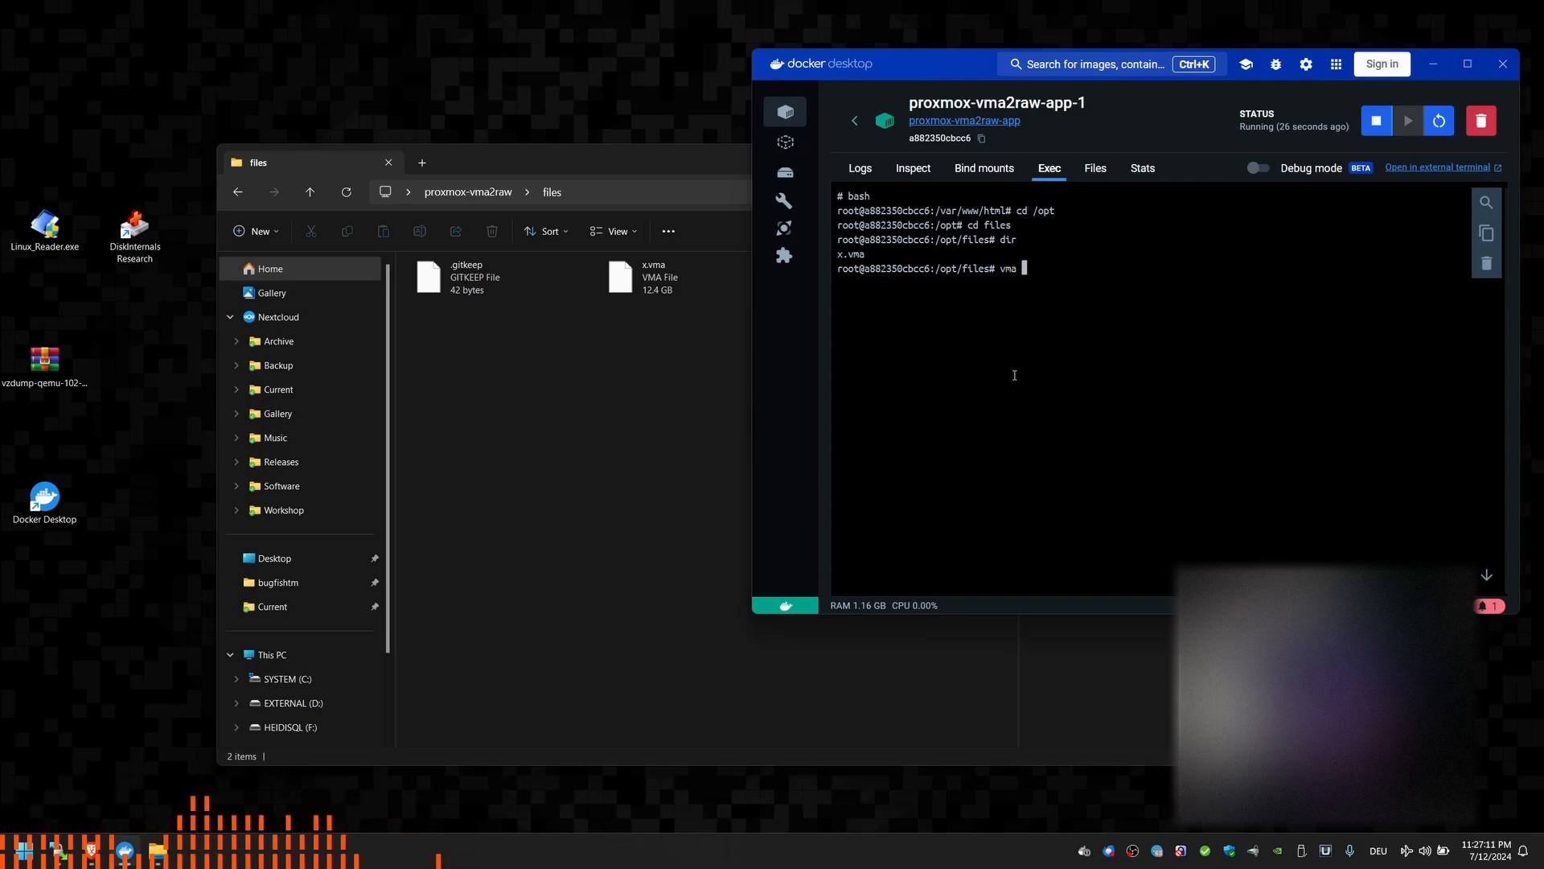
{"action": "type", "text": "extrax"}
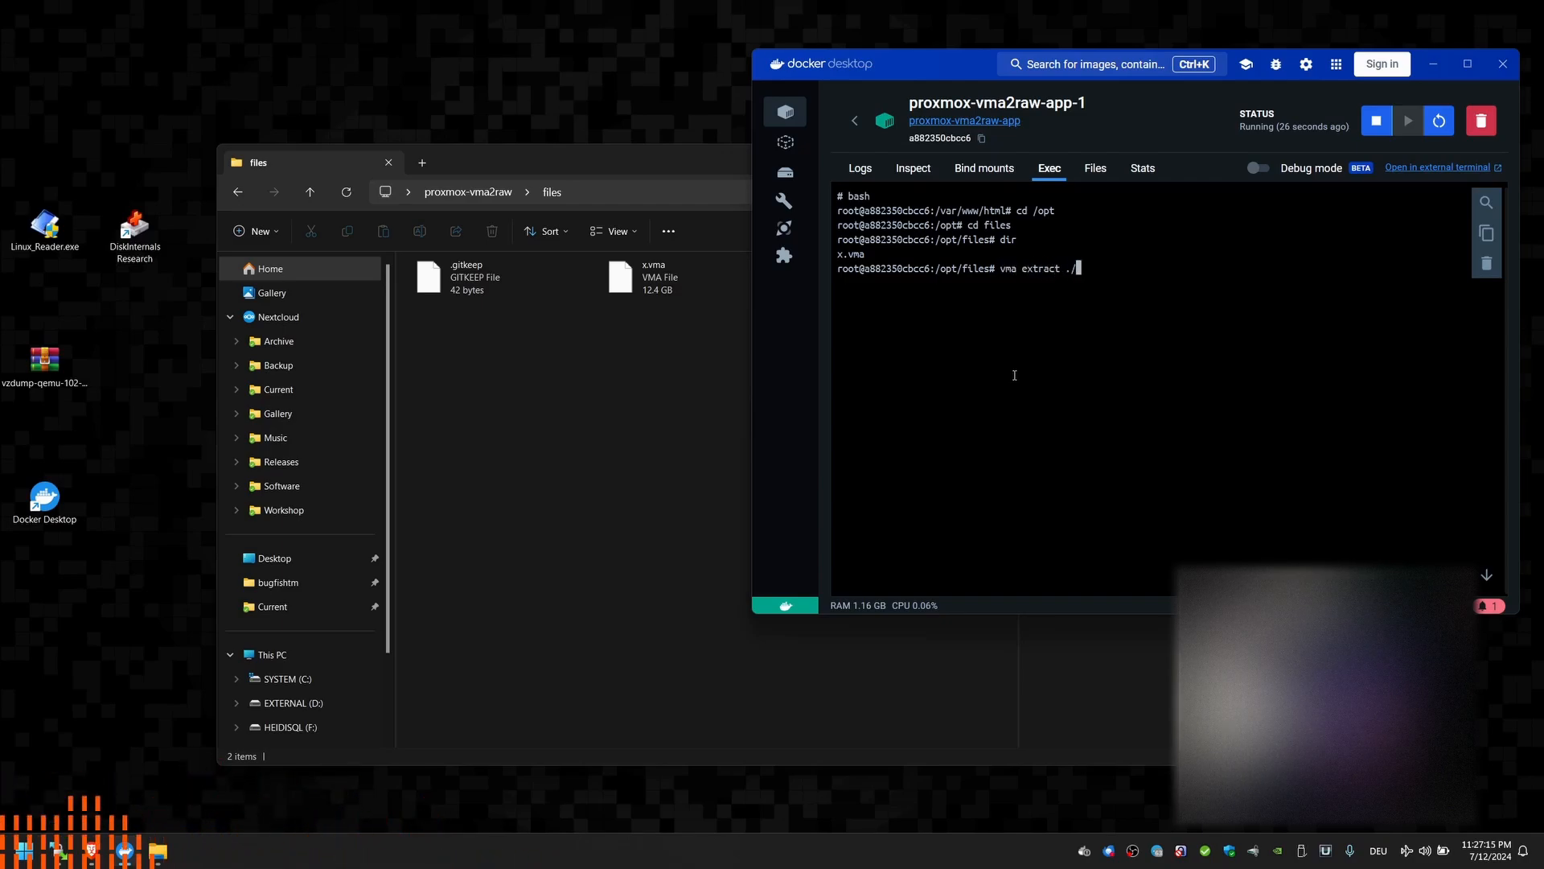
{"action": "type", "text": "x.vma"}
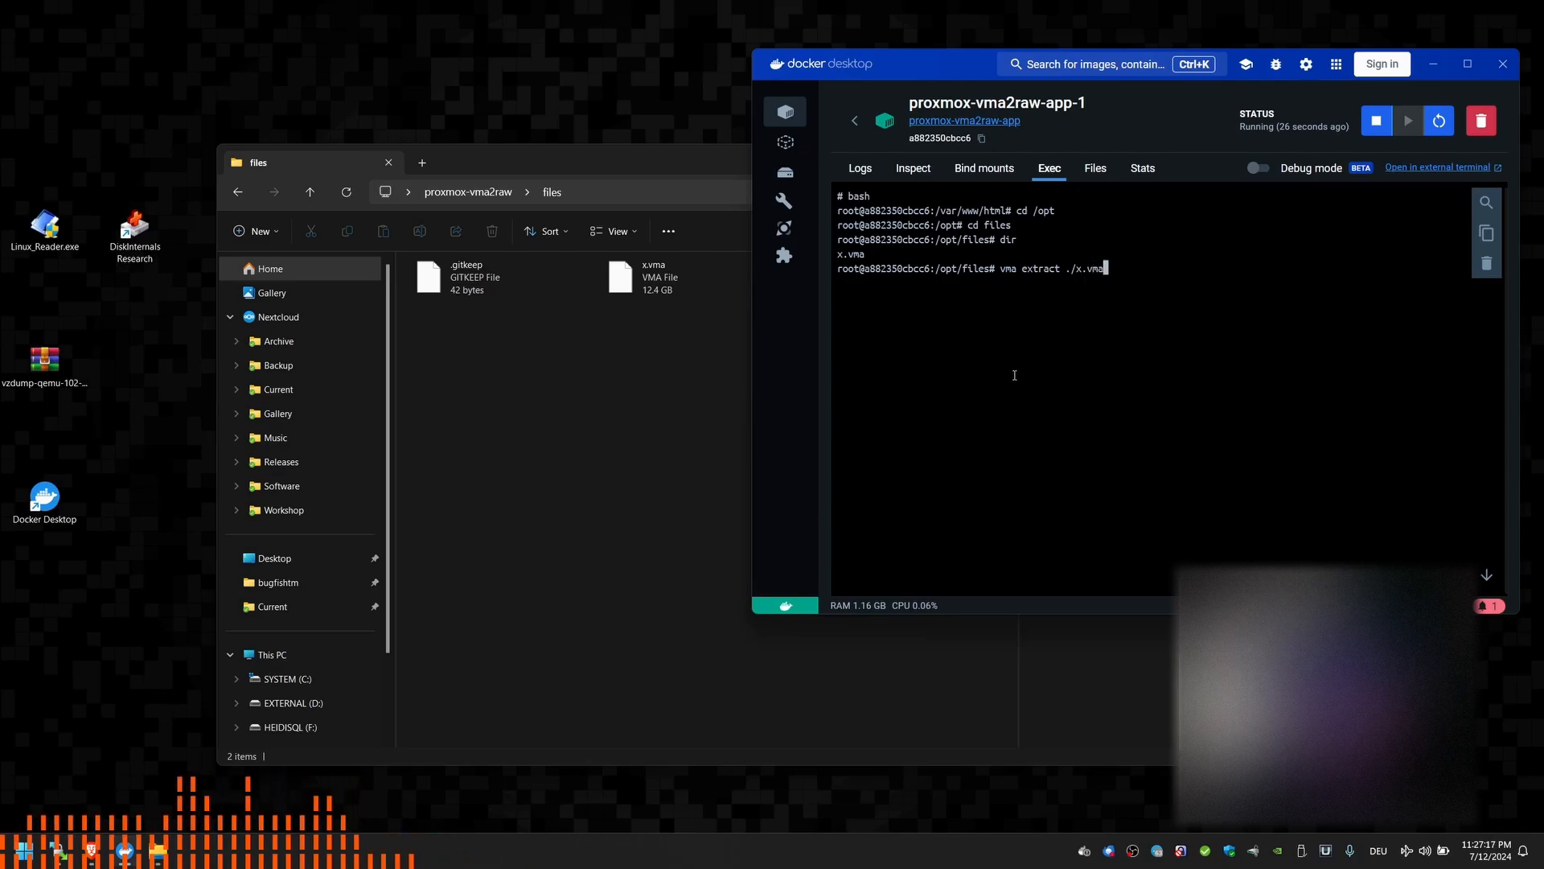
{"action": "type", "text": "./"}
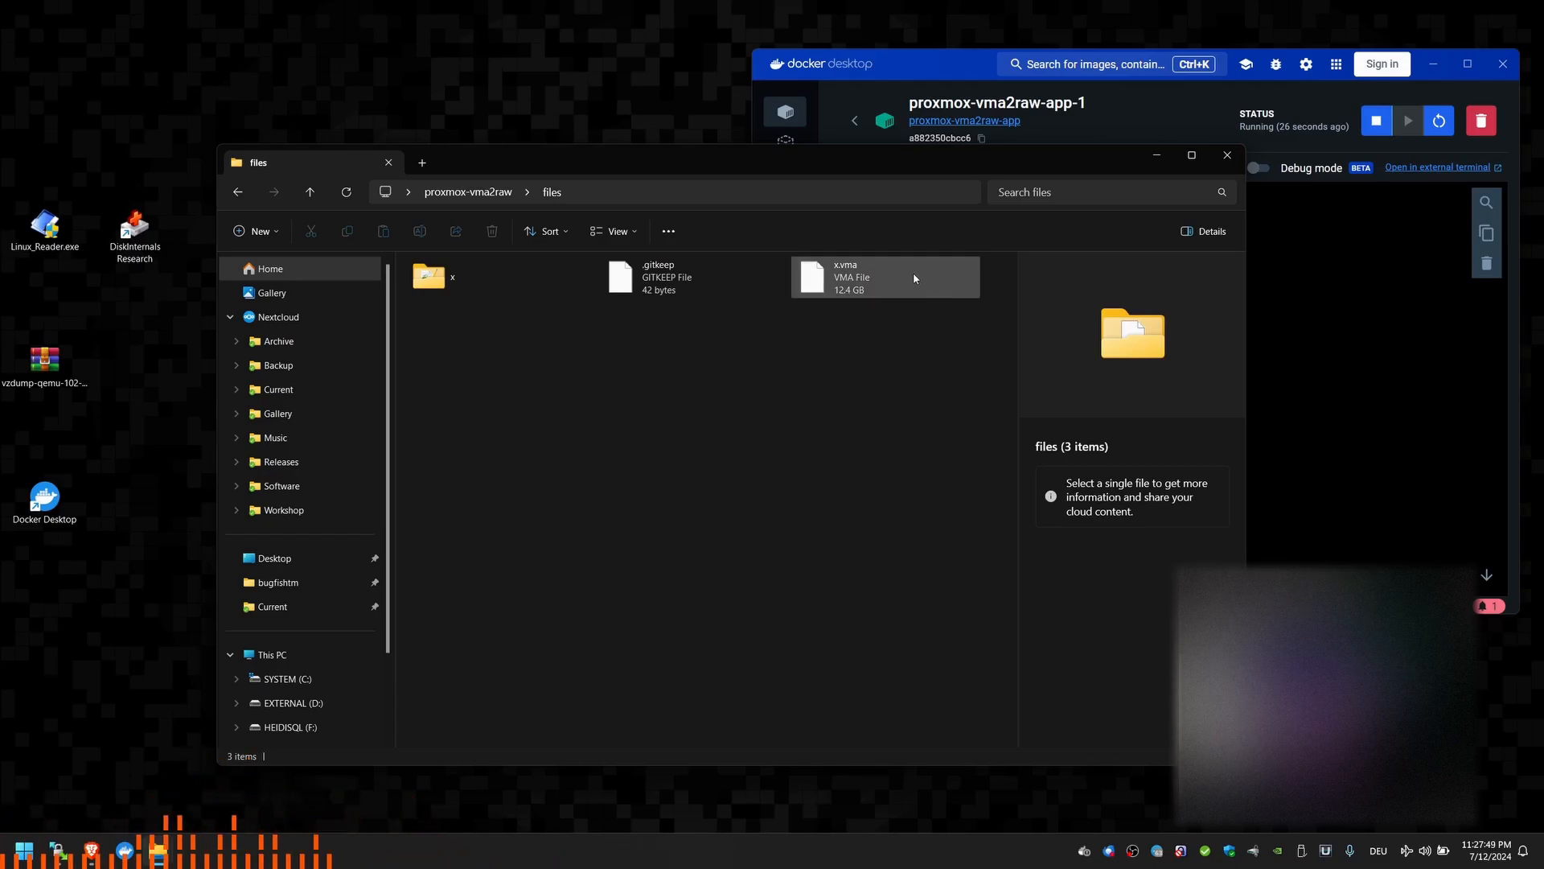
{"action": "mouse_move", "coordinate": [897, 283]}
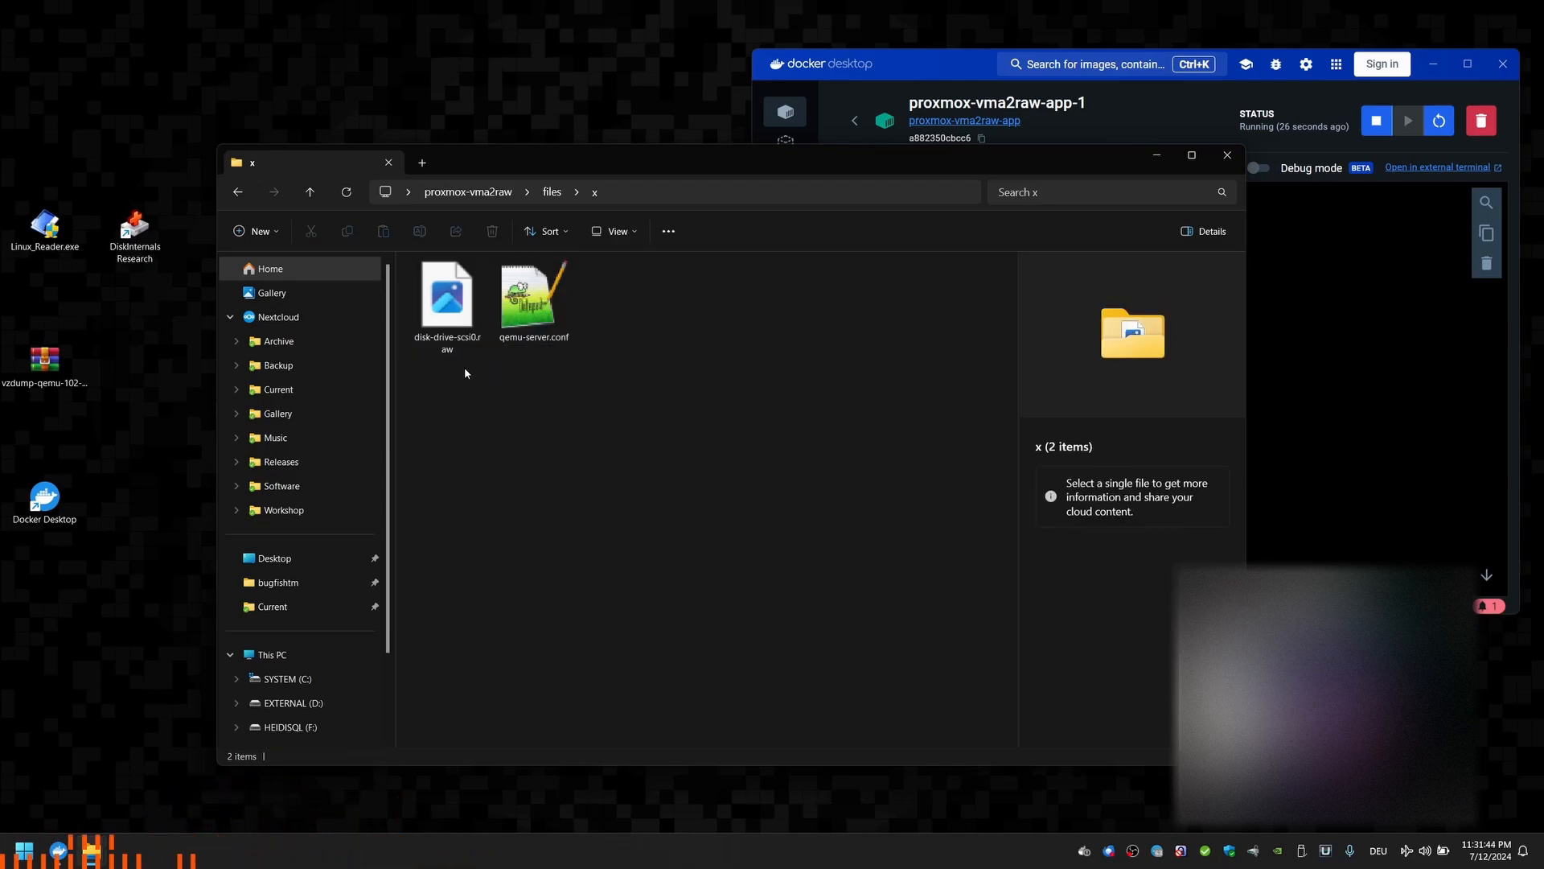
- View qemu-server.conf from the extracted x folder in Notepad++
{"action": "left_click", "coordinate": [446, 296]}
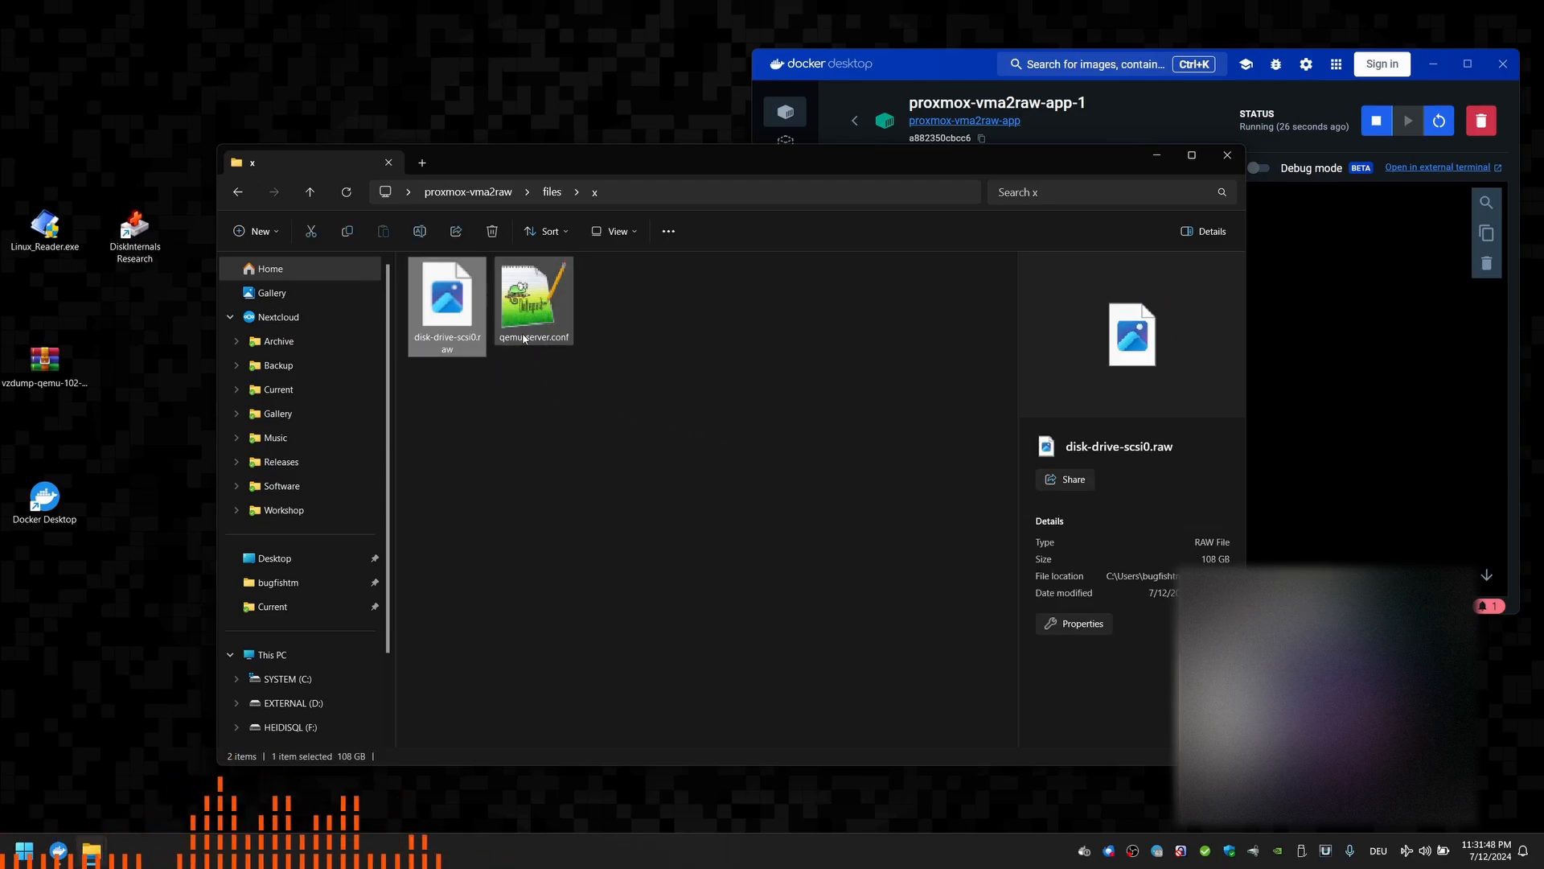
{"action": "left_click", "coordinate": [532, 301]}
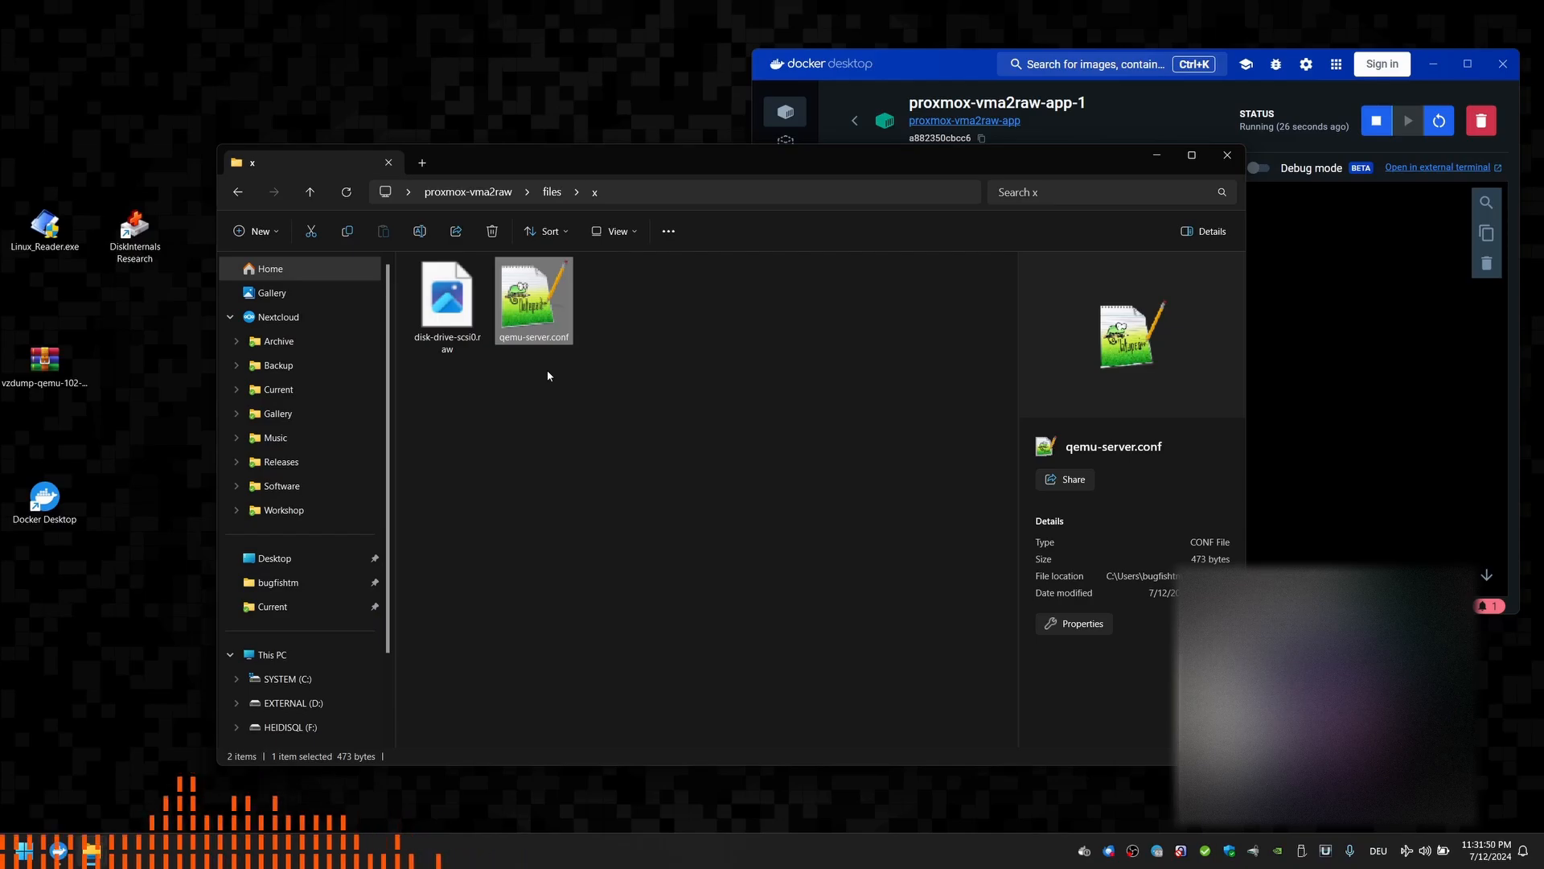
{"action": "right_click", "coordinate": [533, 301]}
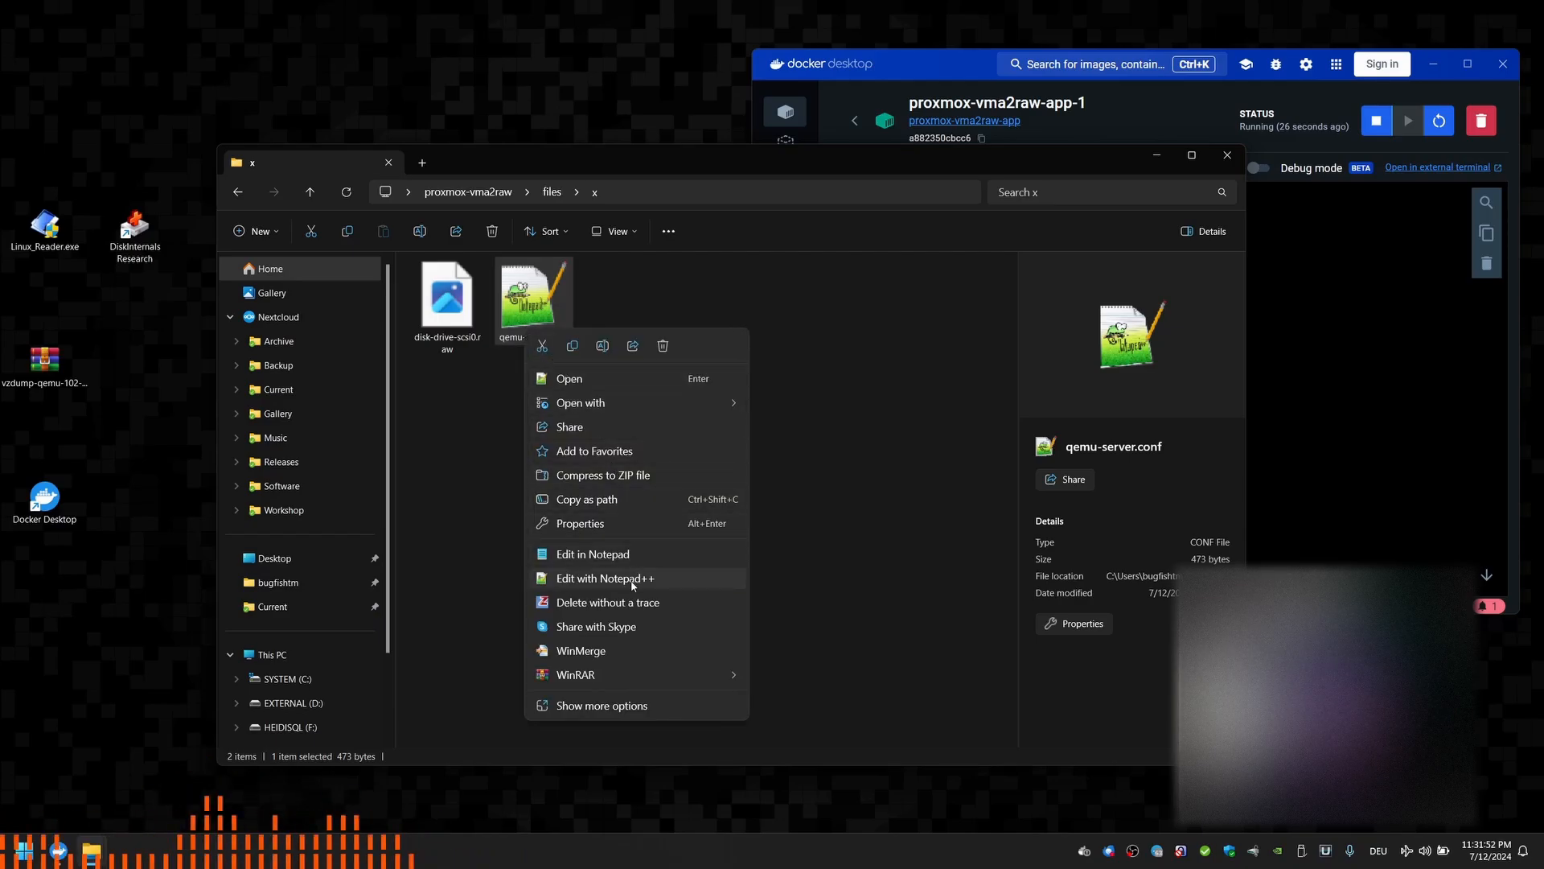
{"action": "left_click", "coordinate": [605, 578]}
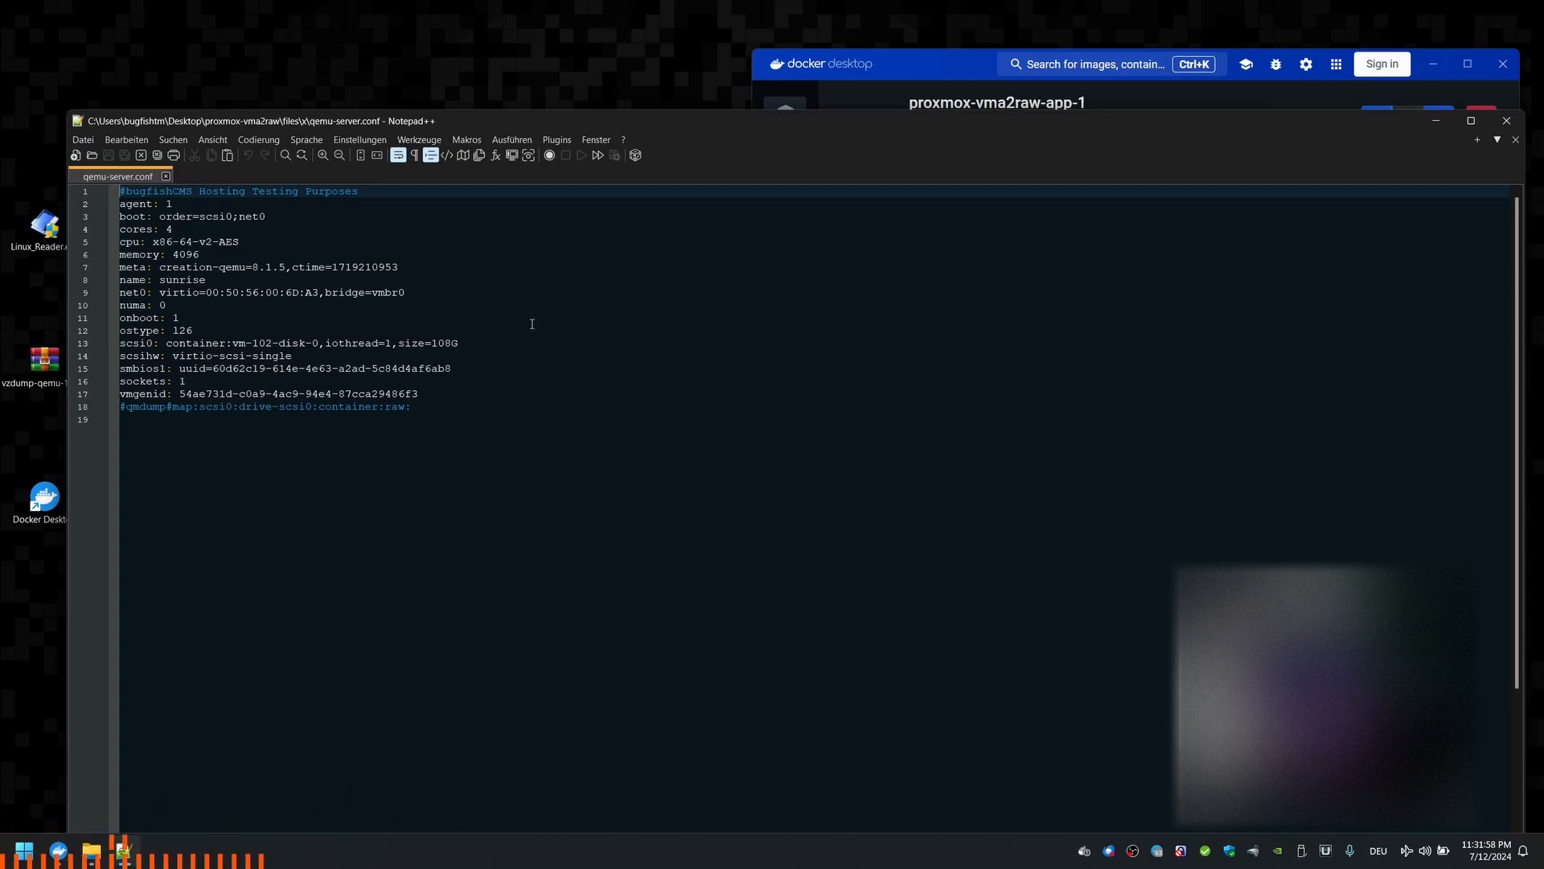
{"action": "mouse_move", "coordinate": [988, 191]}
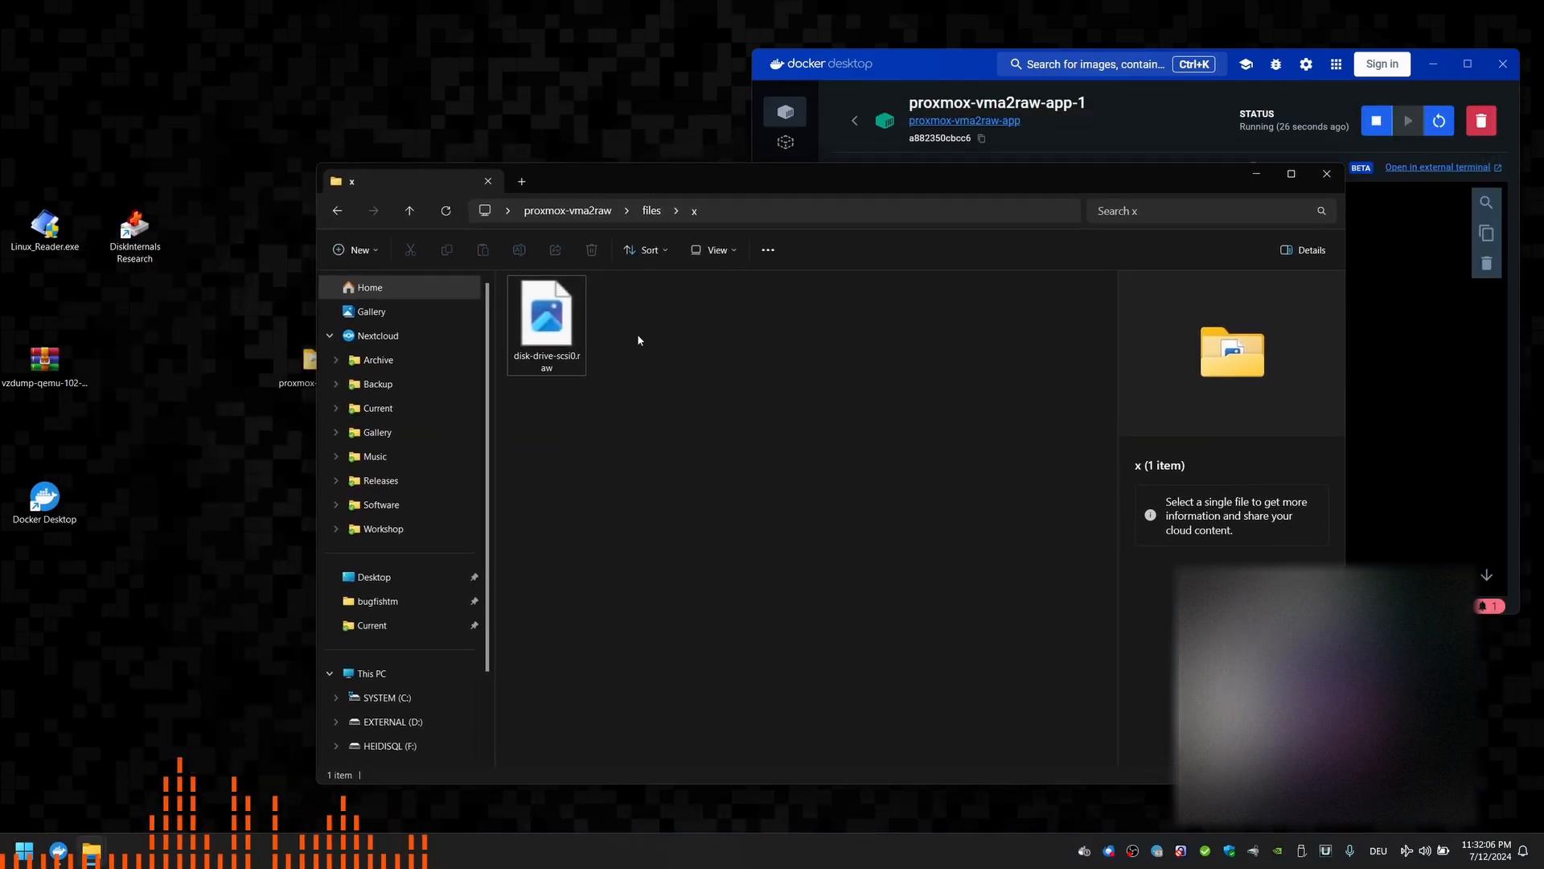
- Move disk-drive-scsi0.raw from the x folder onto the desktop
{"action": "left_click", "coordinate": [545, 317]}
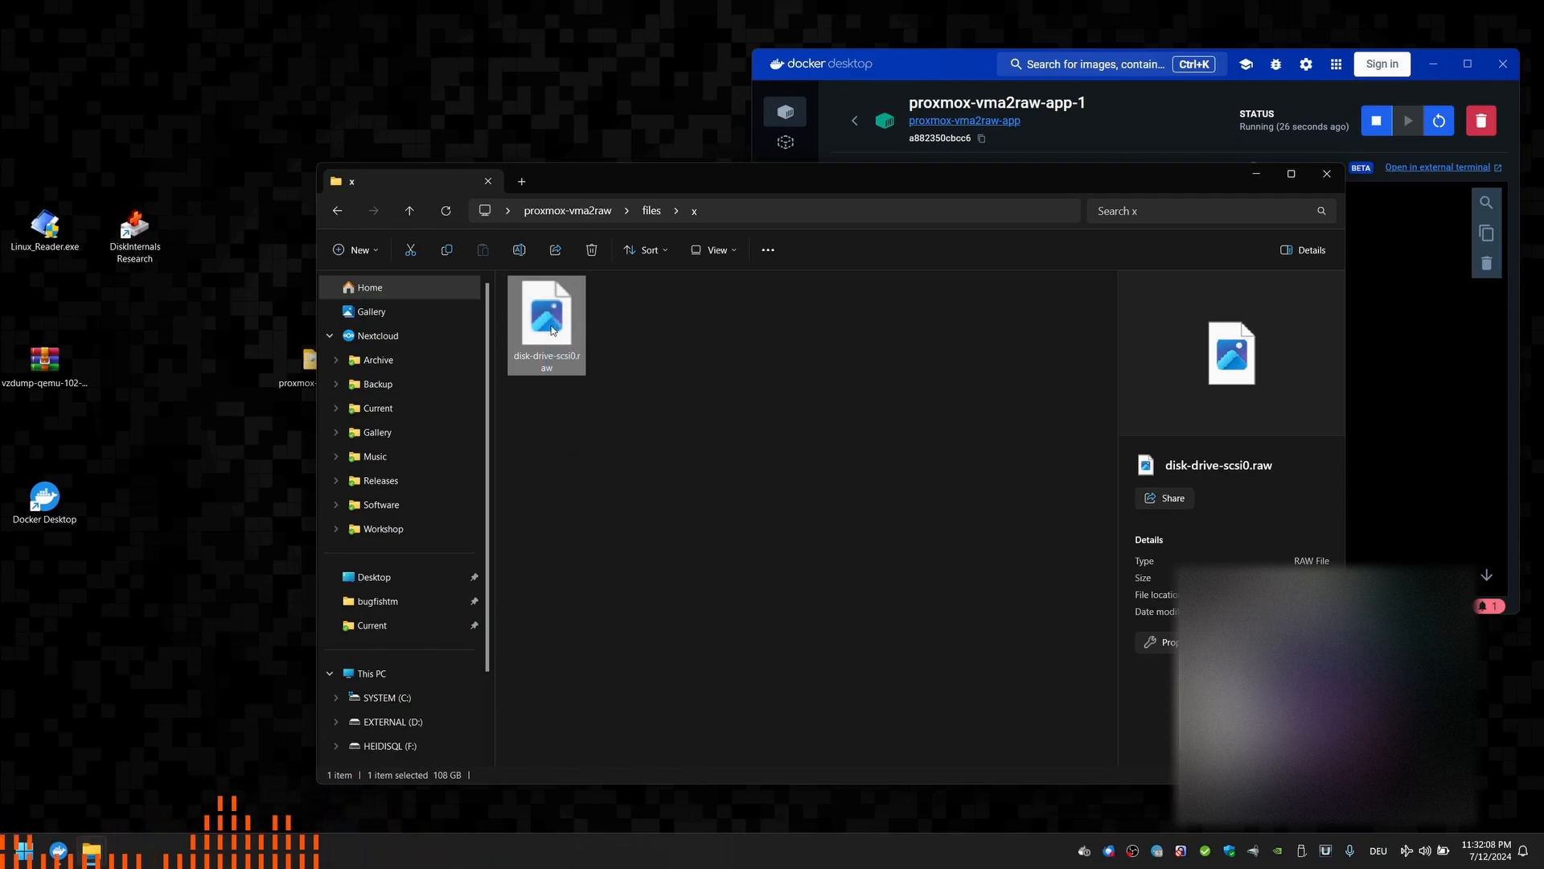
{"action": "left_click_drag", "start_coordinate": [547, 324], "coordinate": [225, 567]}
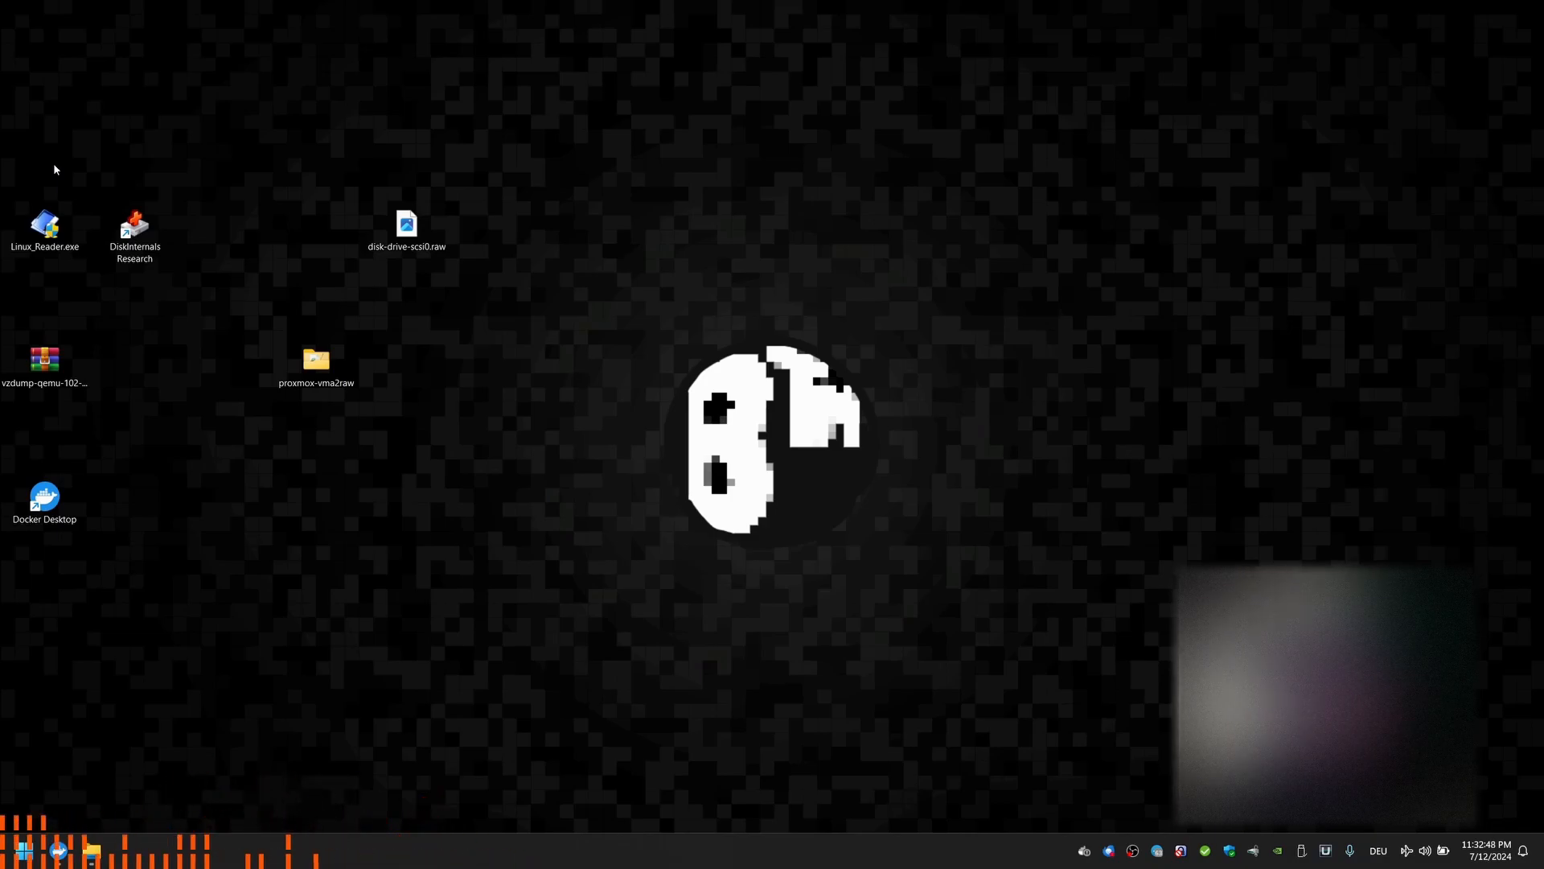
- Launch DiskInternals Linux Reader and start Drives > Mount Image for a raw disk image, reaching the file chooser
{"action": "type", "text": "diskinternals Linux Reader"}
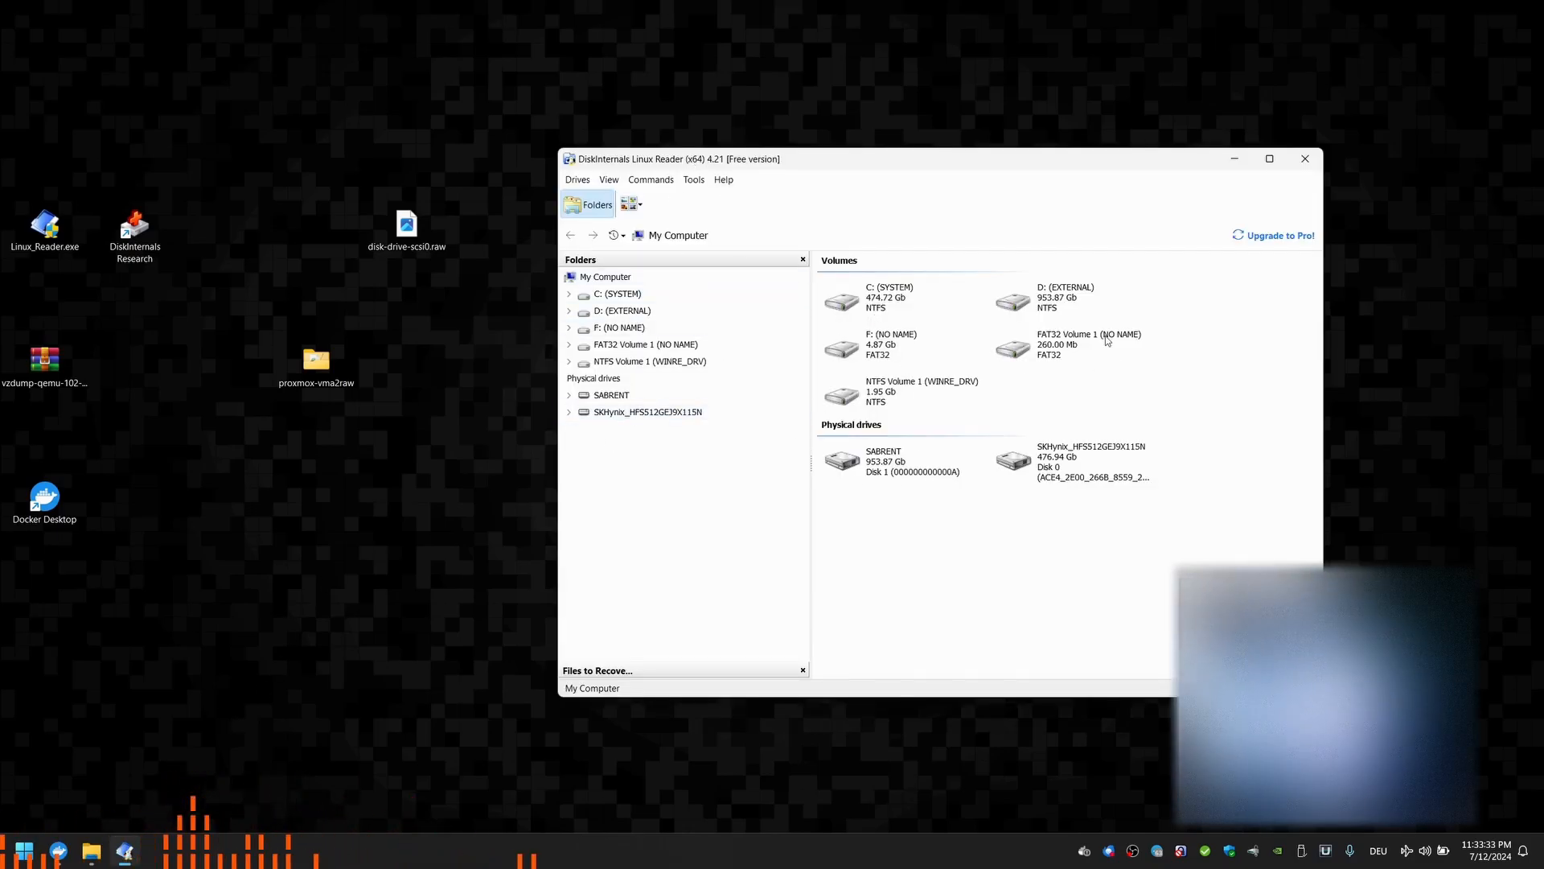
{"action": "left_click", "coordinate": [405, 227]}
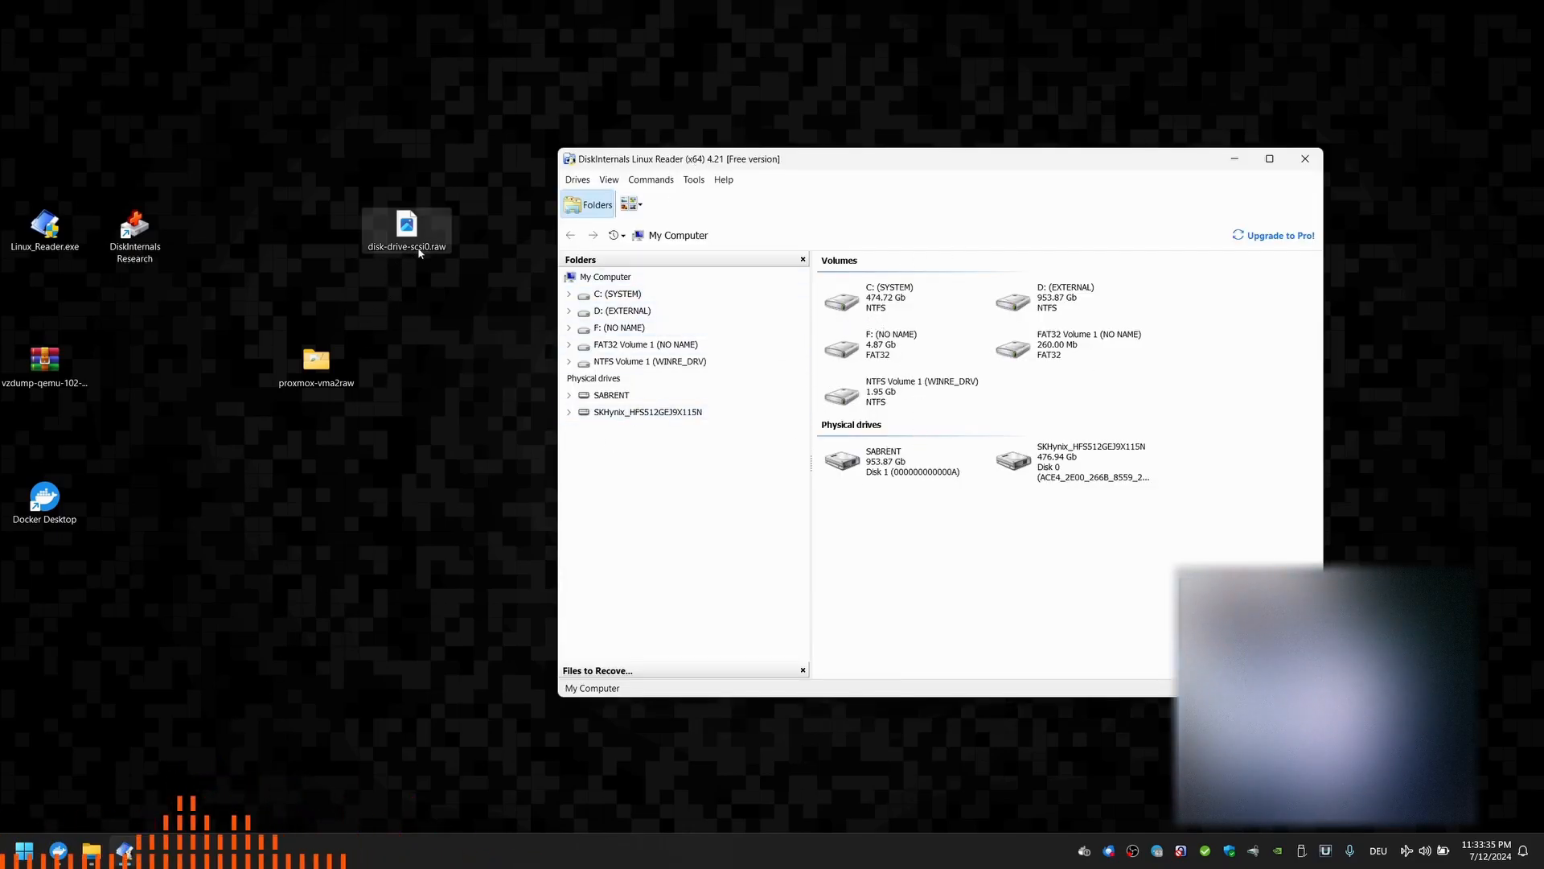
{"action": "left_click", "coordinate": [577, 179]}
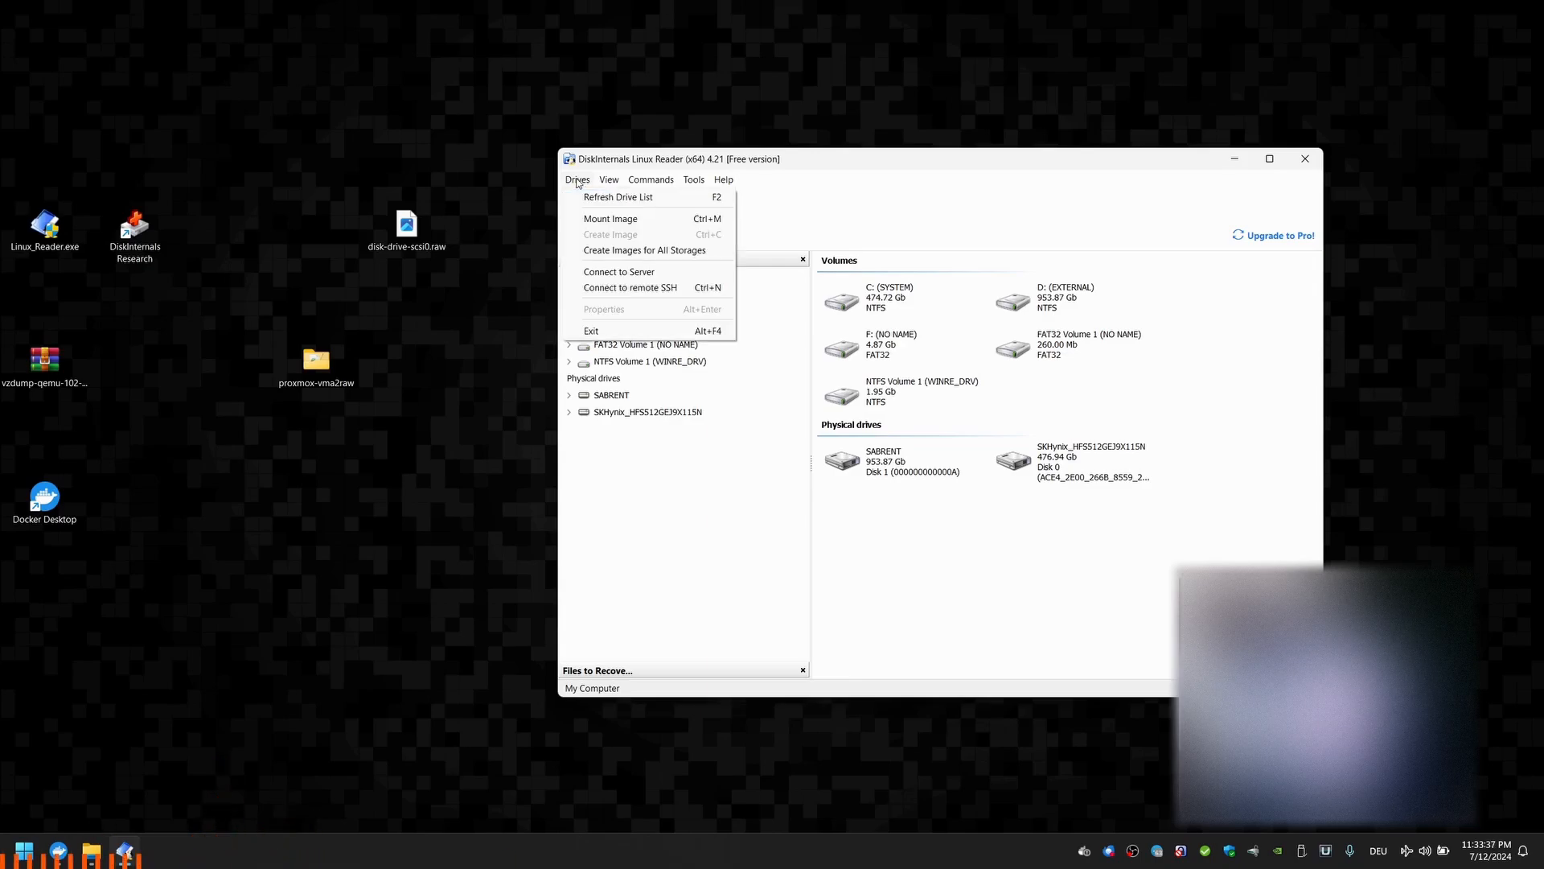
{"action": "mouse_move", "coordinate": [610, 217]}
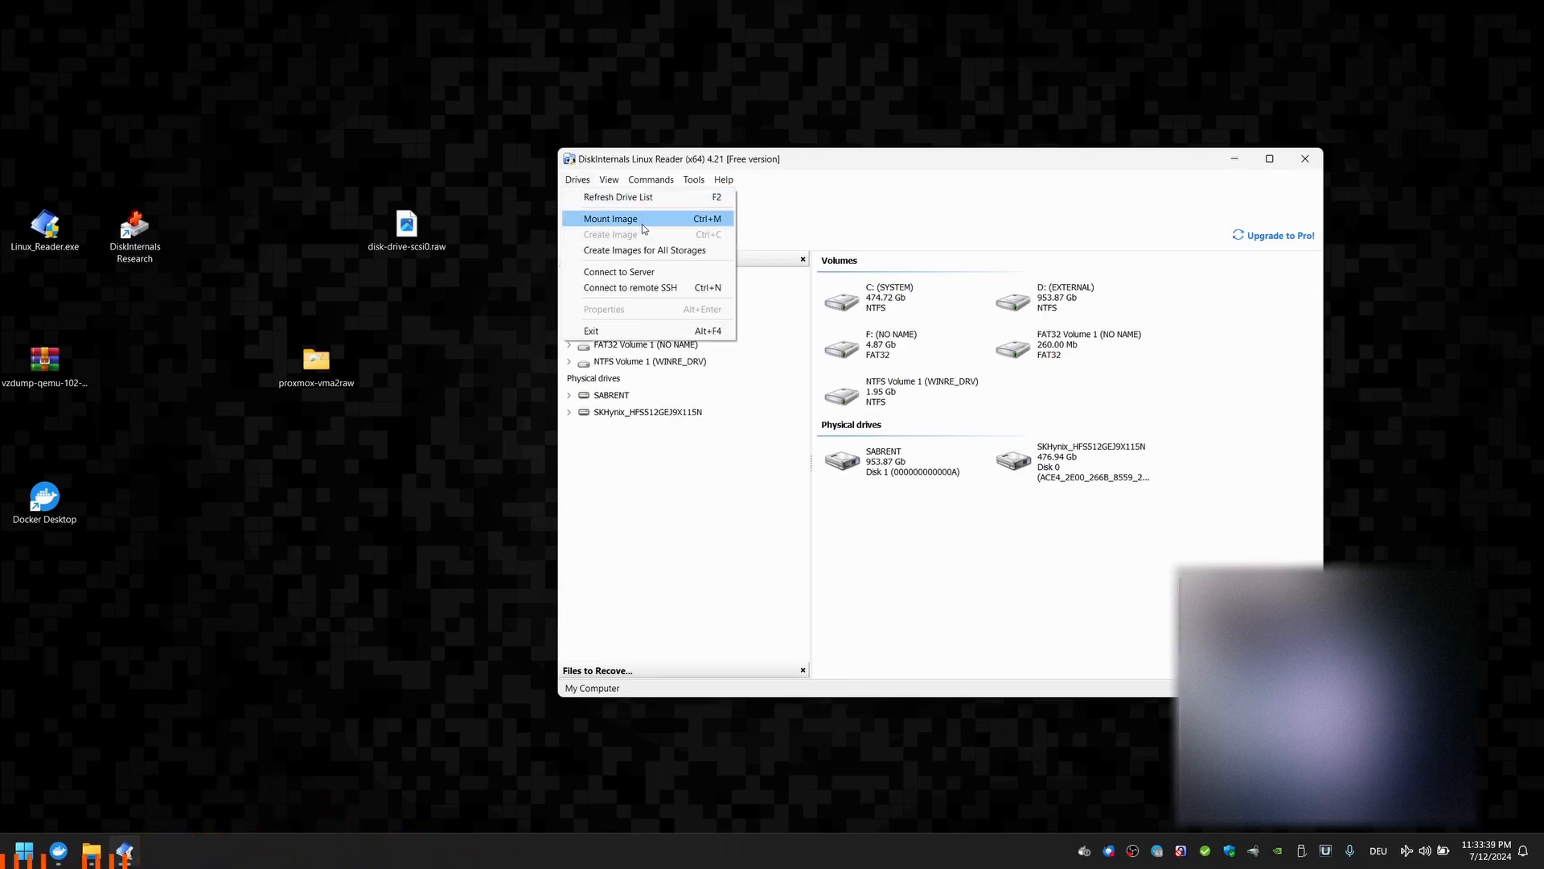
{"action": "left_click", "coordinate": [611, 217]}
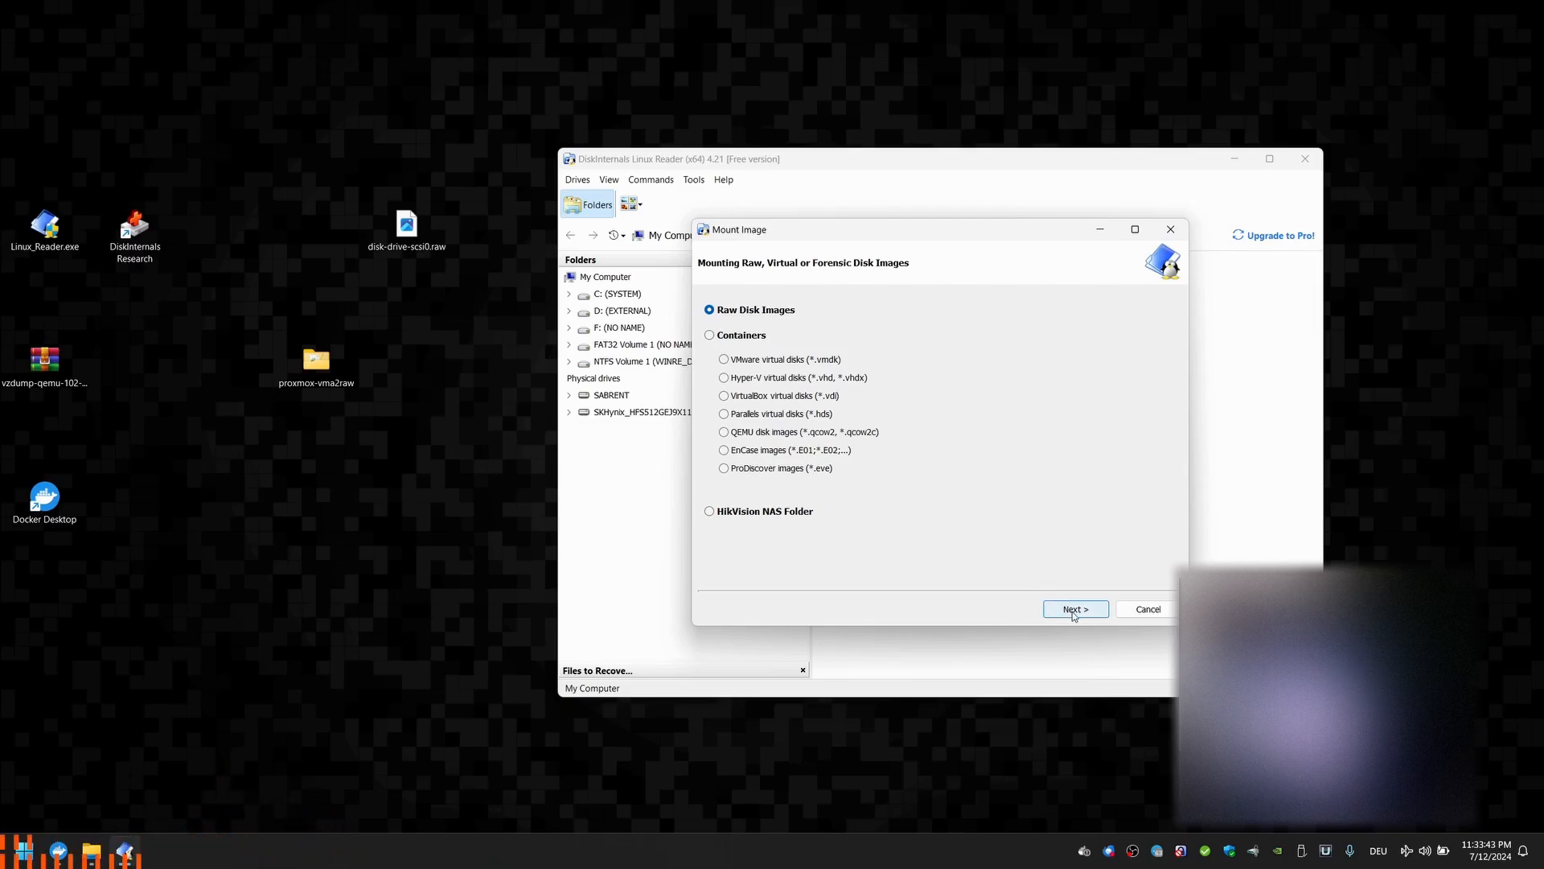
{"action": "left_click", "coordinate": [1075, 608]}
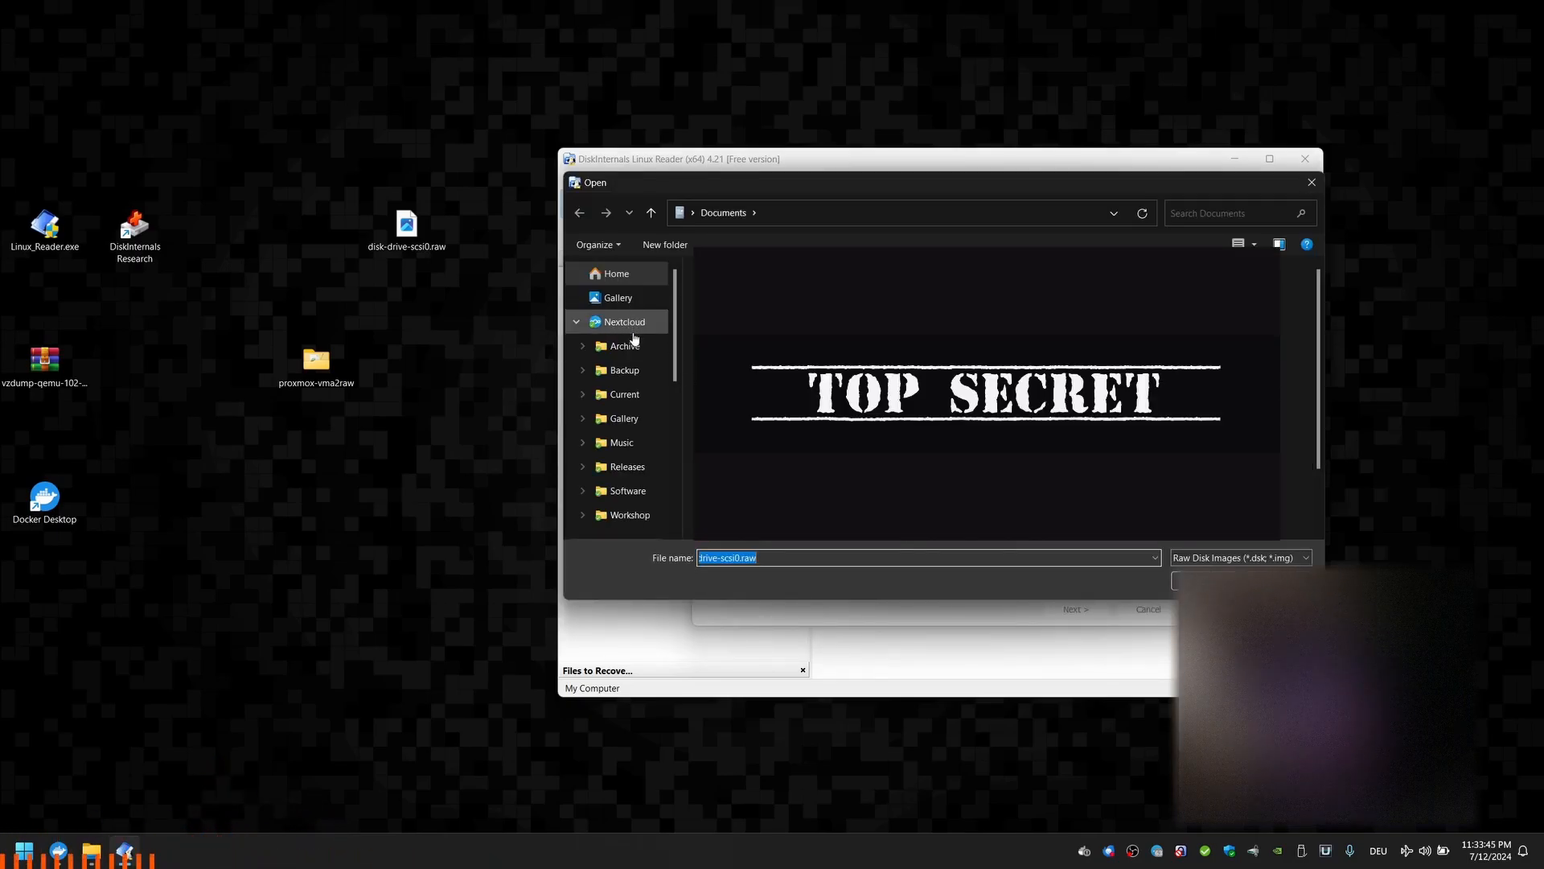
{"action": "scroll", "scroll_direction": "down", "scroll_amount": 3}
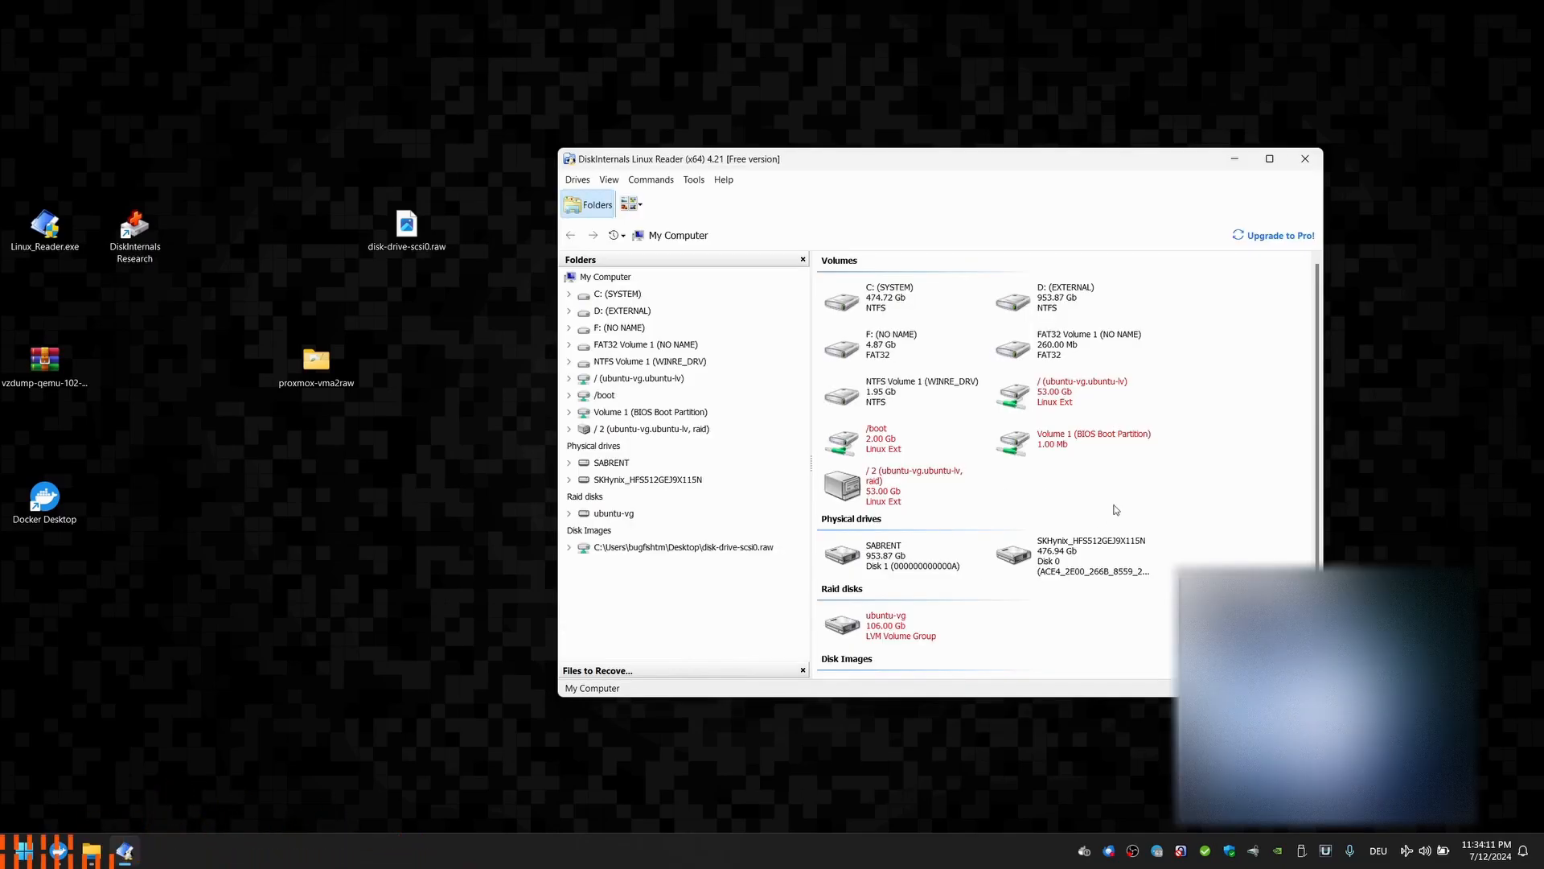
- Open the / (ubuntu-vg.ubuntu-lv) root logical volume as a partition
{"action": "left_click", "coordinate": [892, 437]}
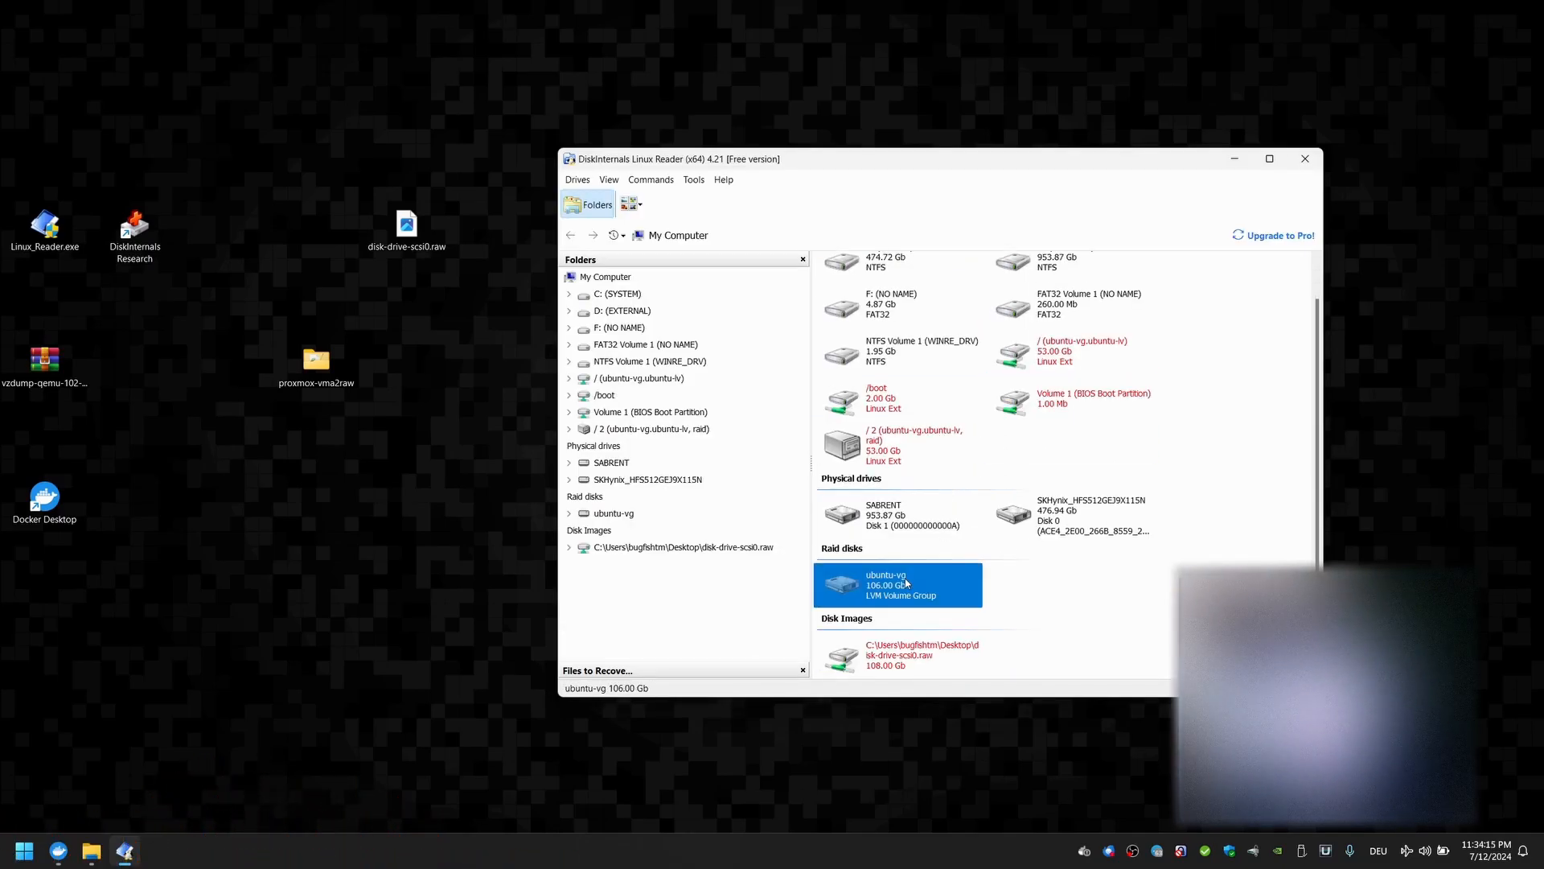
{"action": "left_click", "coordinate": [1068, 351]}
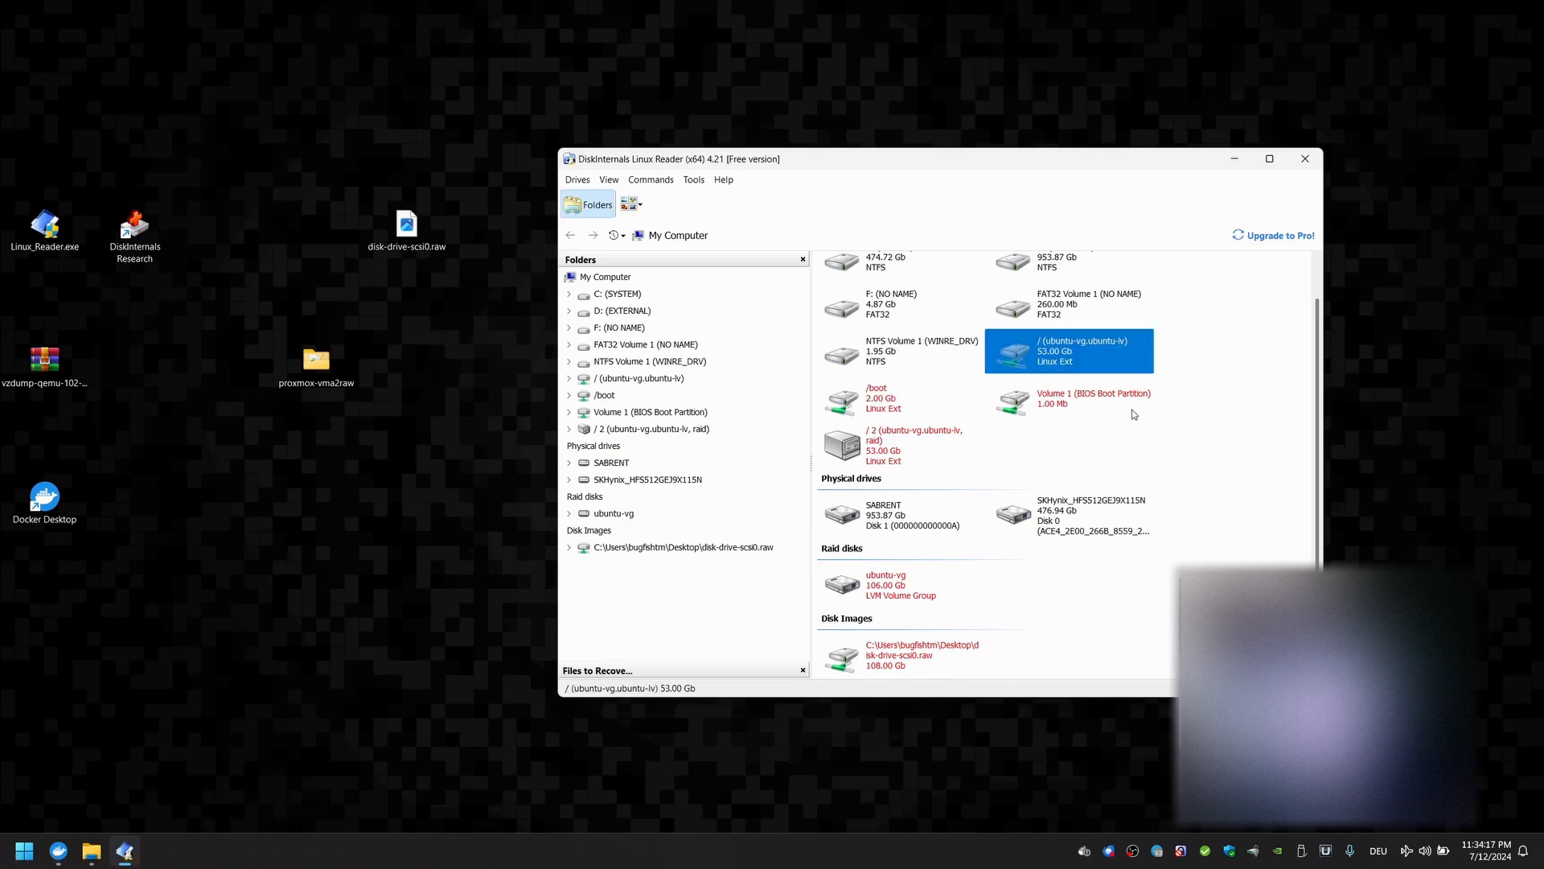
{"action": "right_click", "coordinate": [1068, 351]}
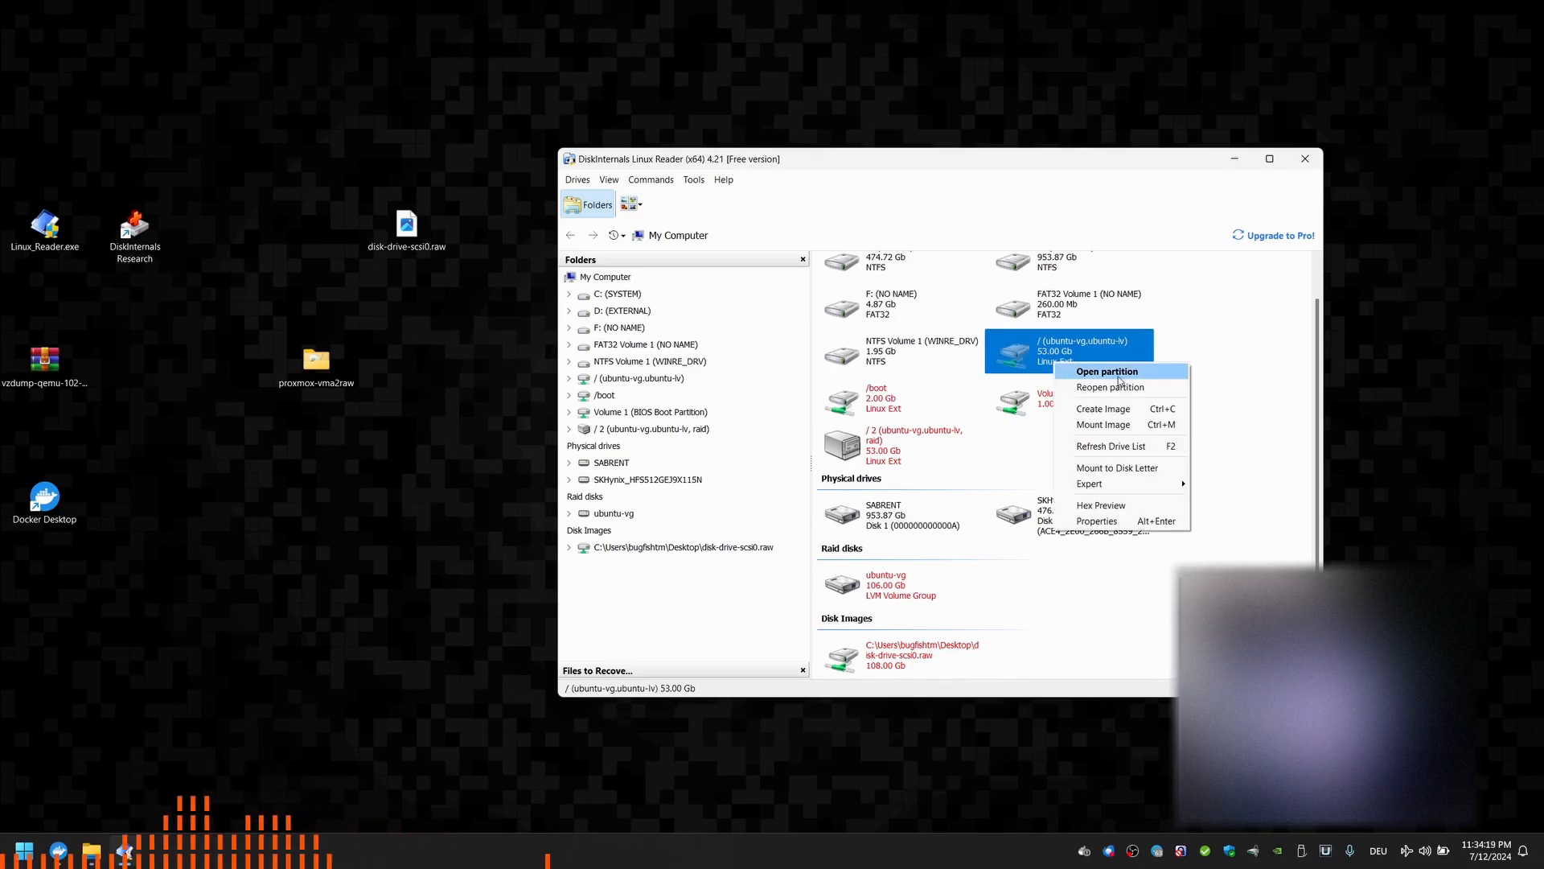
{"action": "left_click", "coordinate": [1107, 371]}
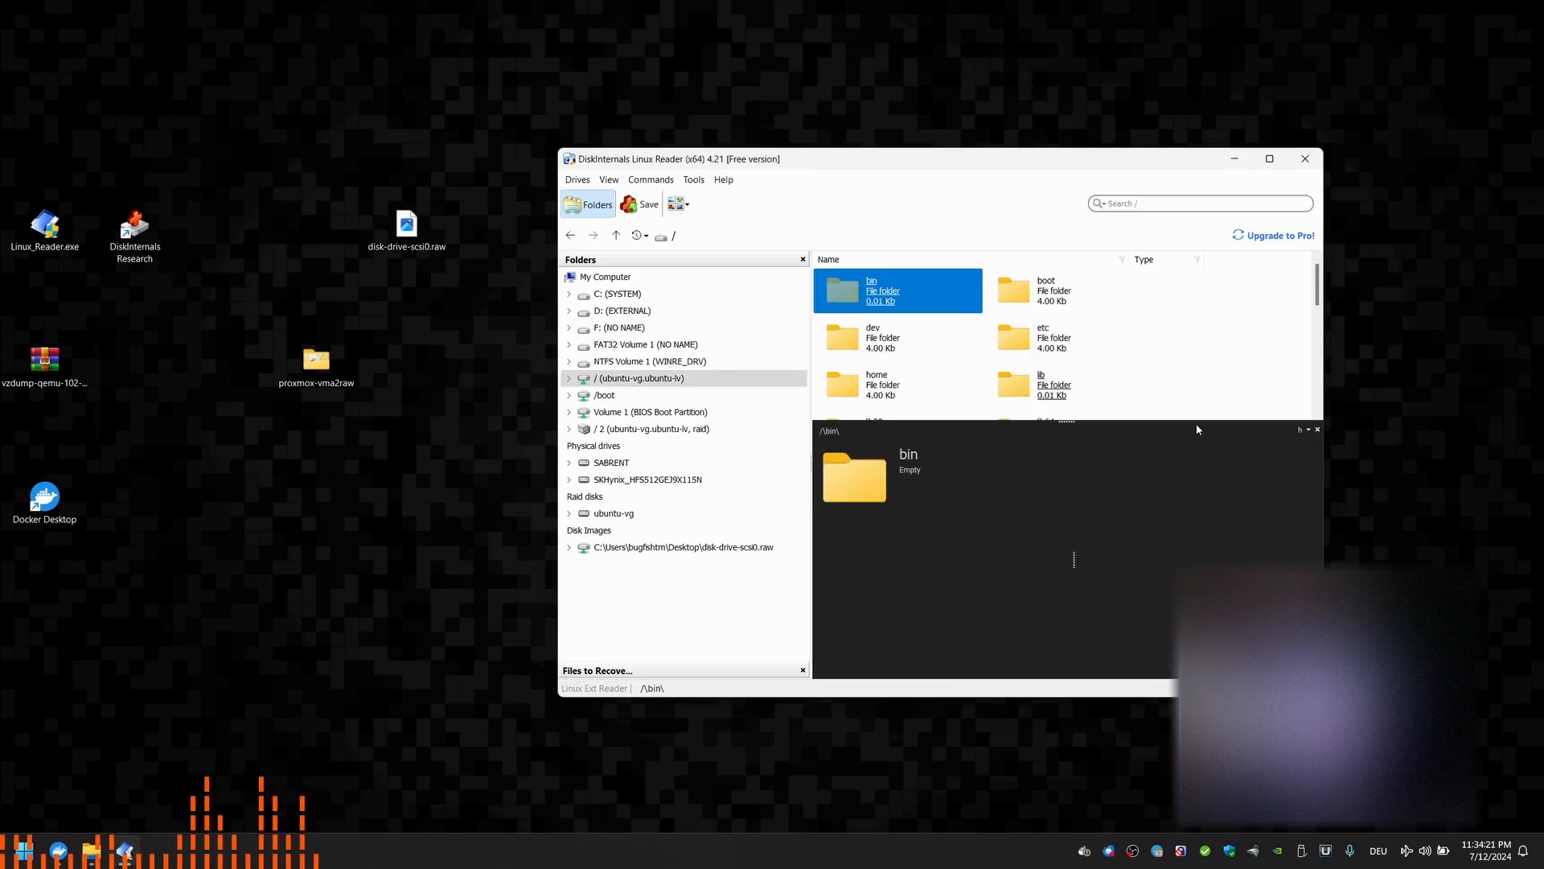
- Refresh the root listing so bin, etc, home and swap.img appear
{"action": "scroll", "scroll_direction": "down", "scroll_amount": 3}
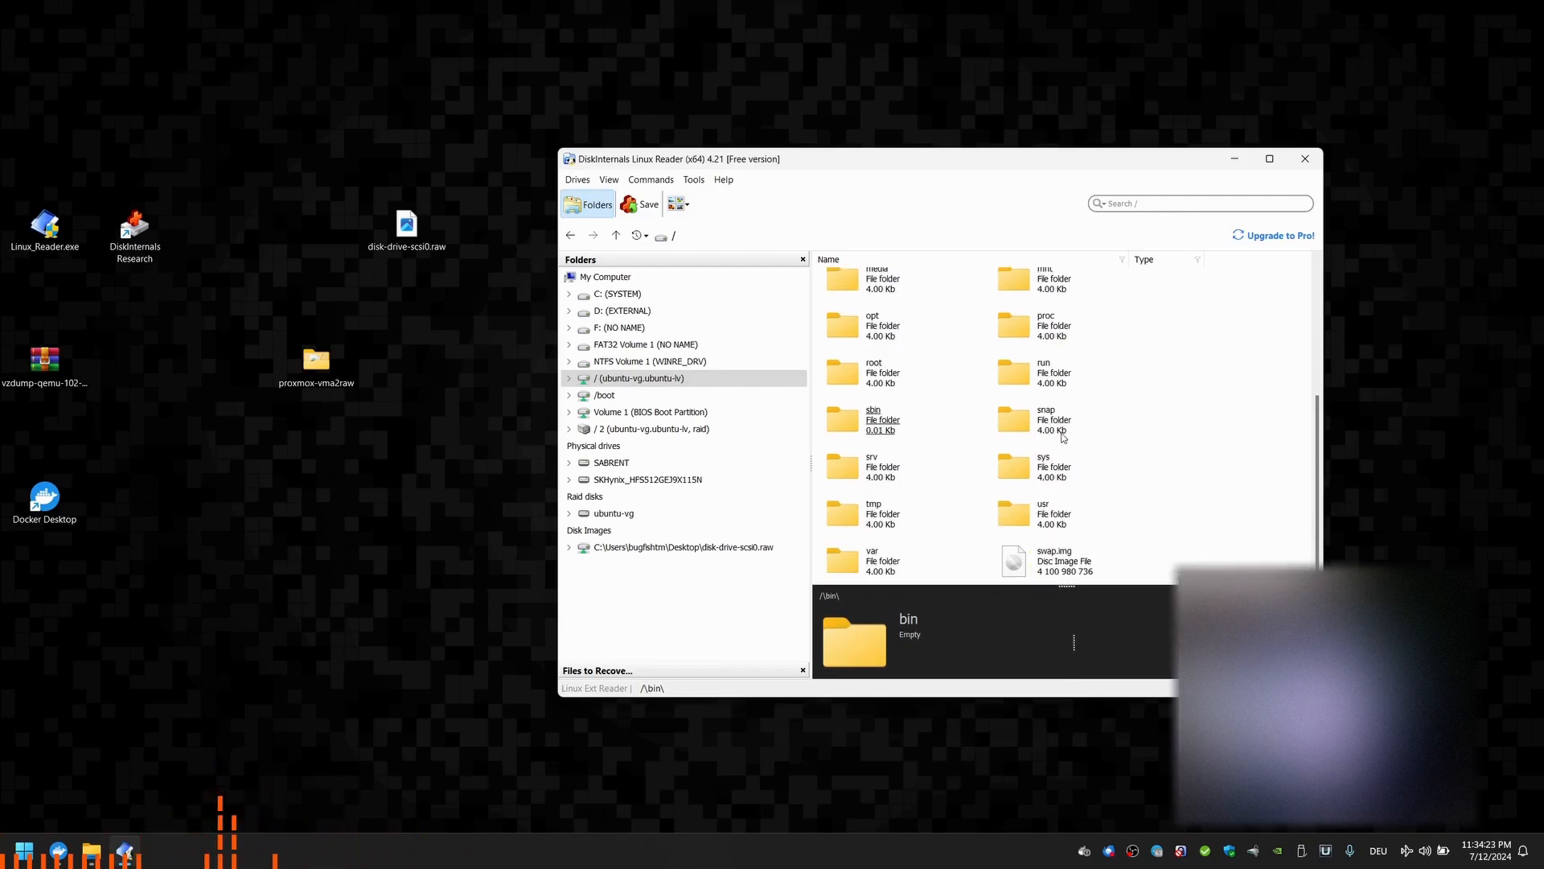
{"action": "right_click", "coordinate": [1010, 384]}
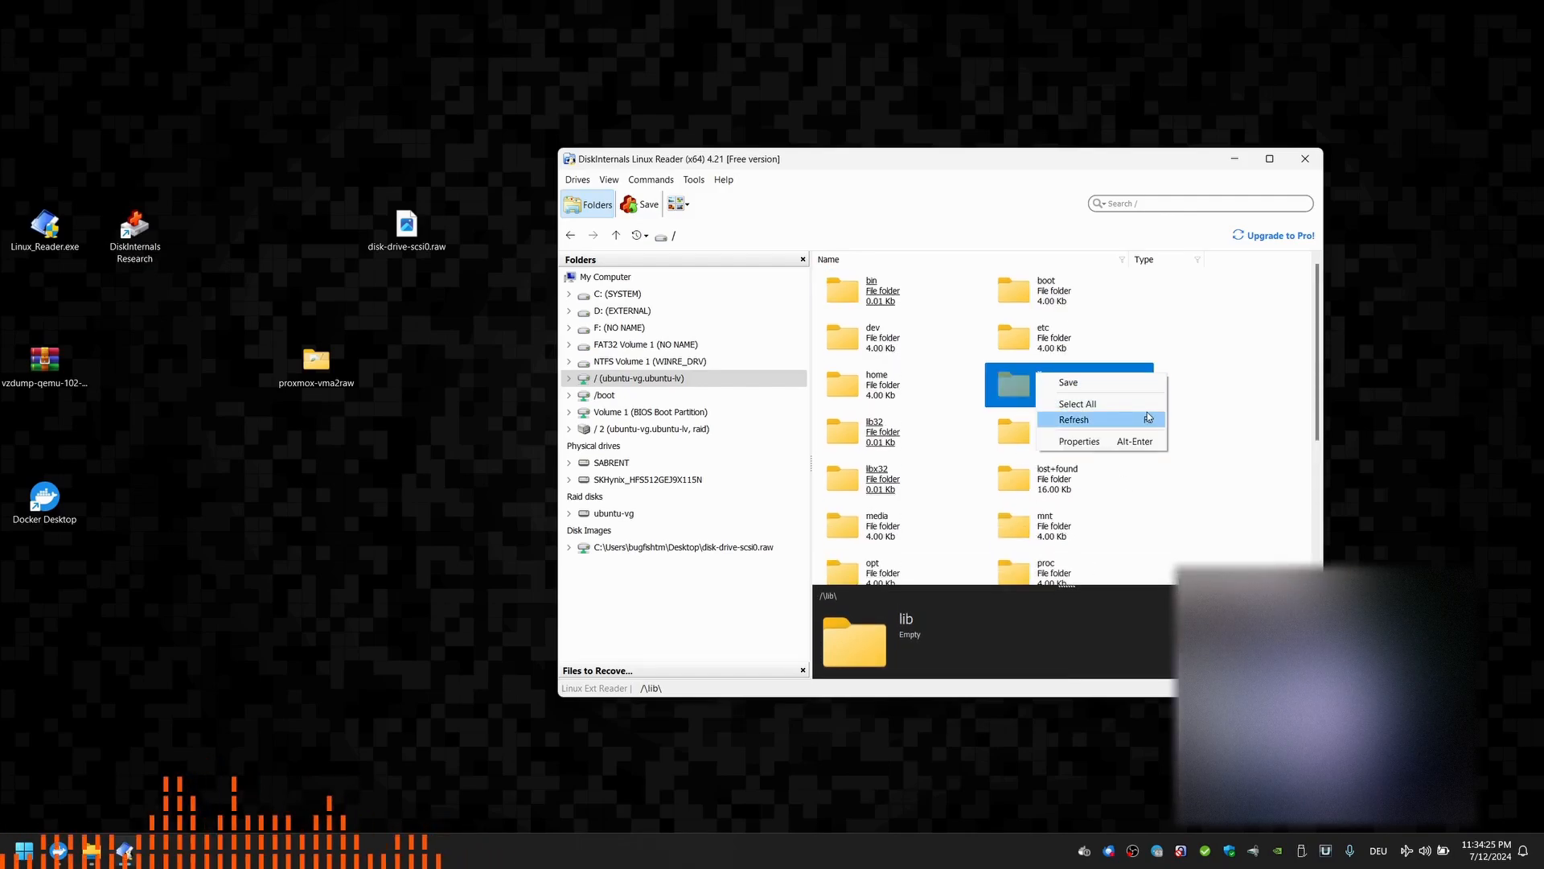
{"action": "left_click", "coordinate": [1073, 419]}
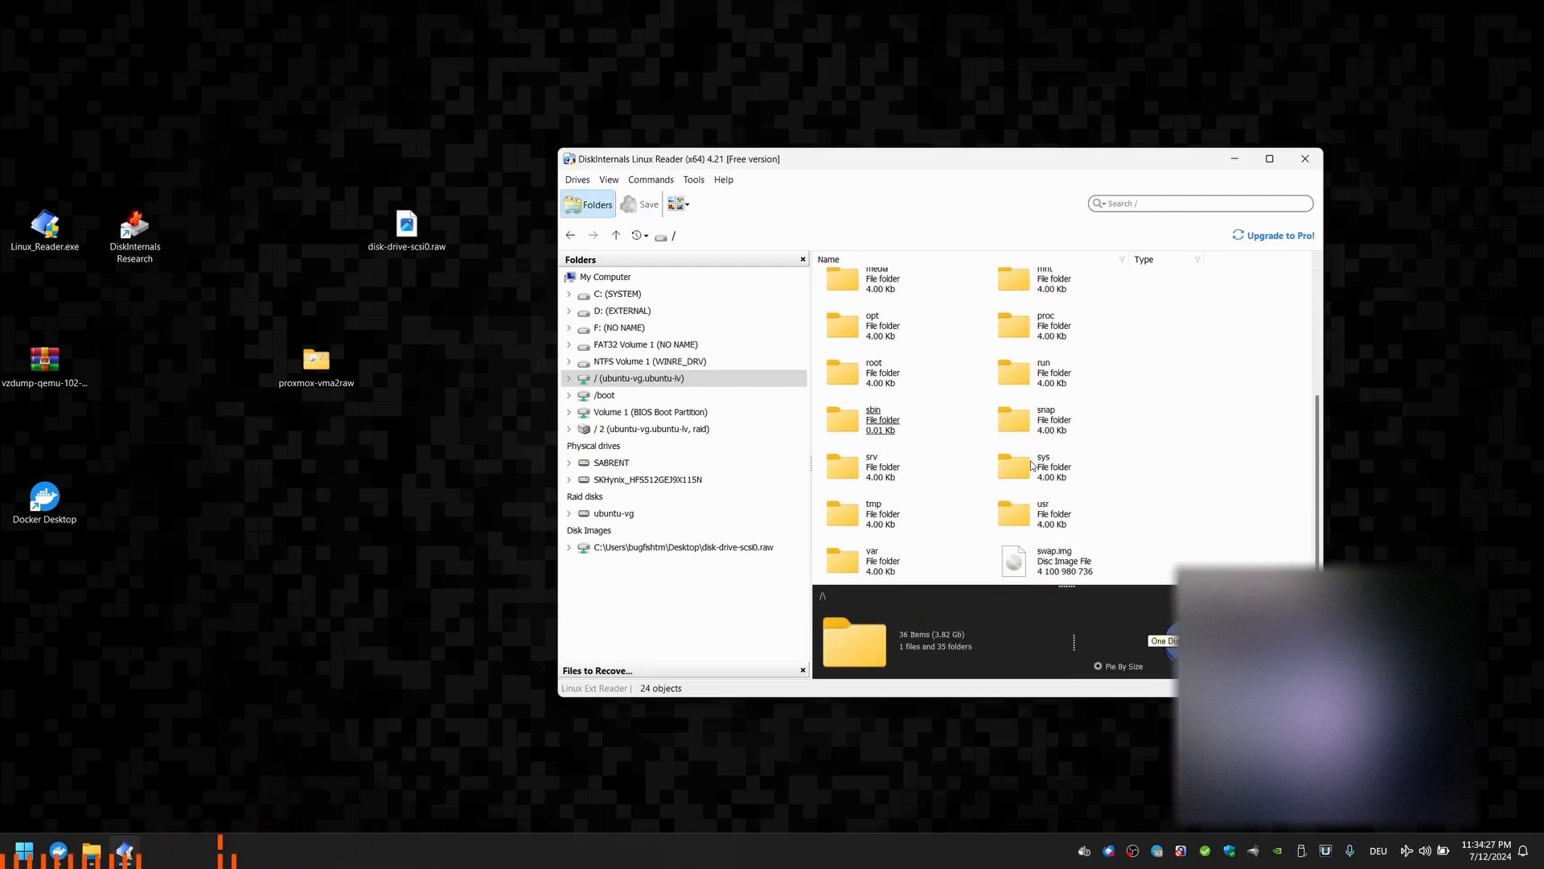